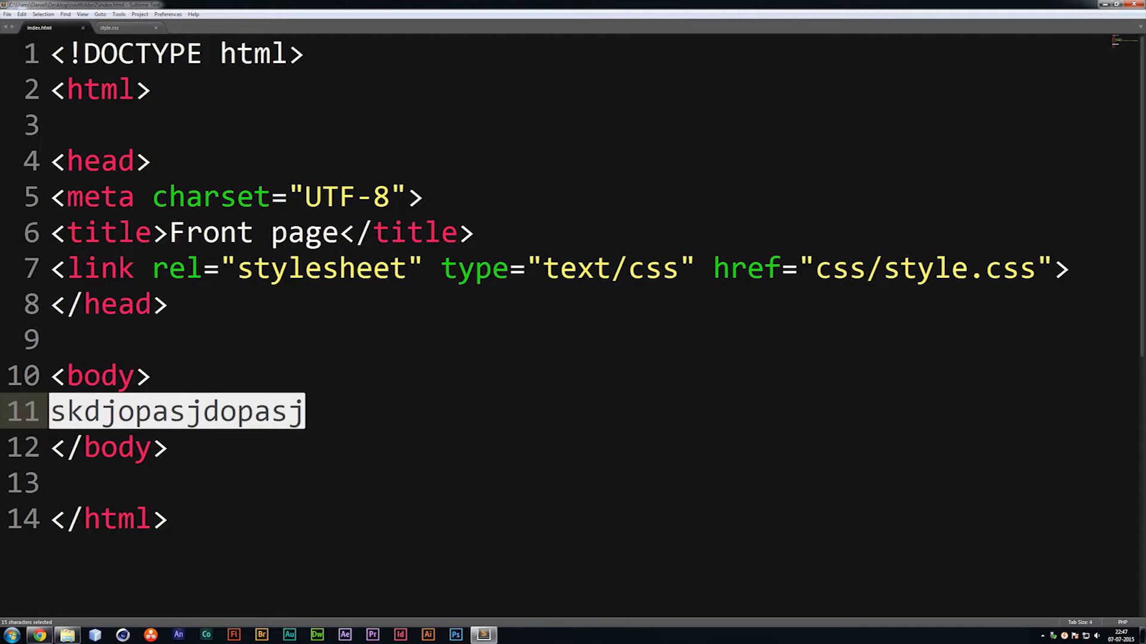
Step: Replace the junk body text with an empty <div></div> element and save index.html
key(Delete)
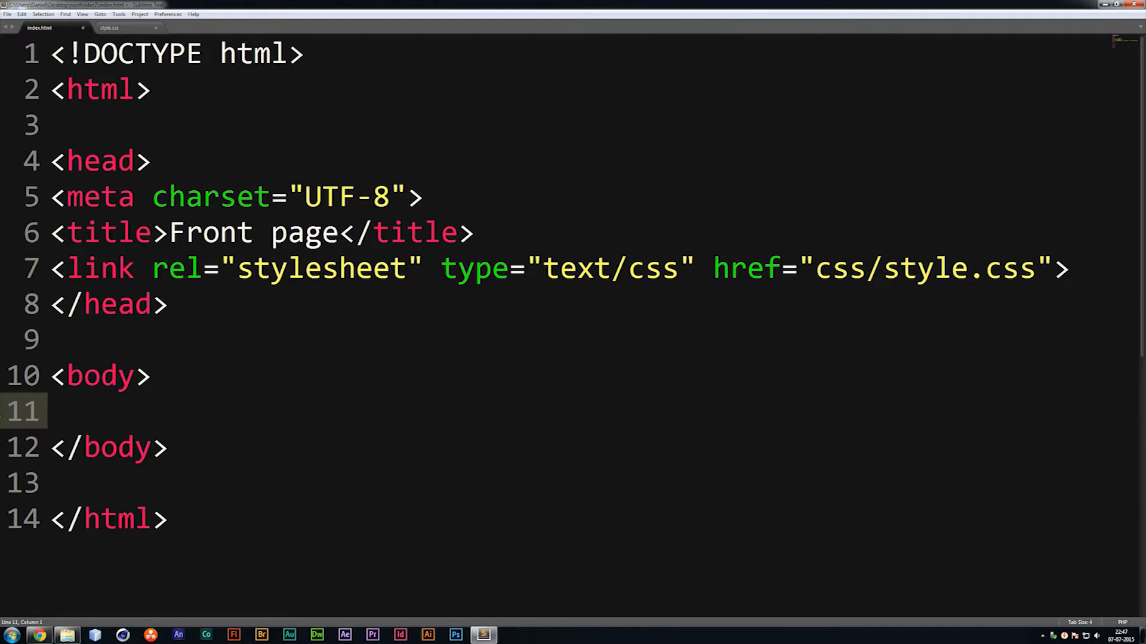
key(enter)
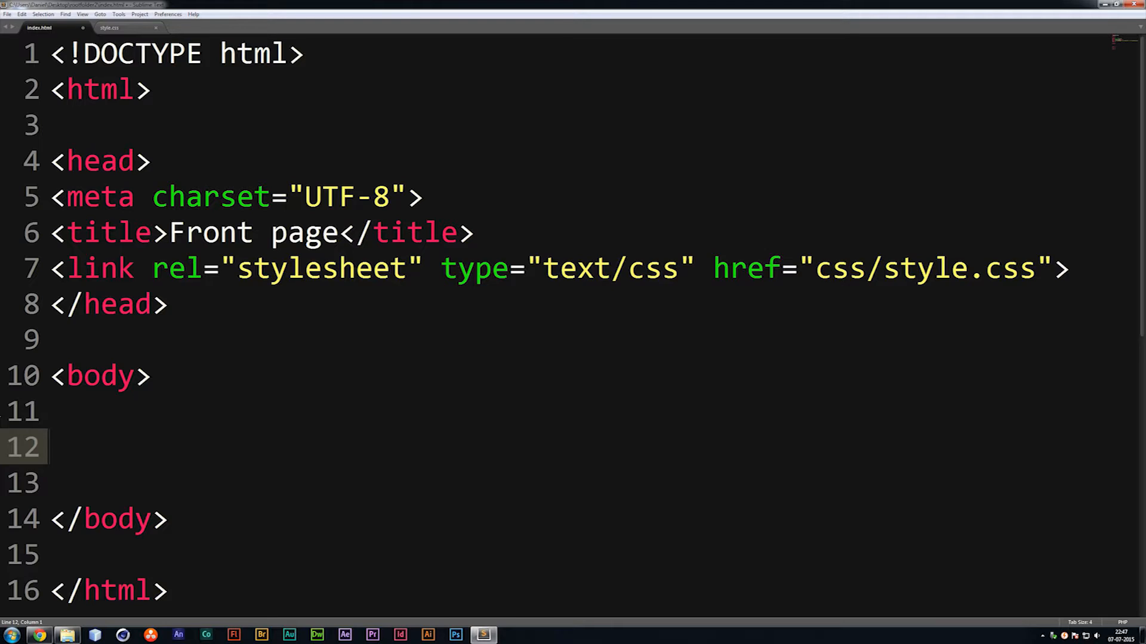
text(div></div>)
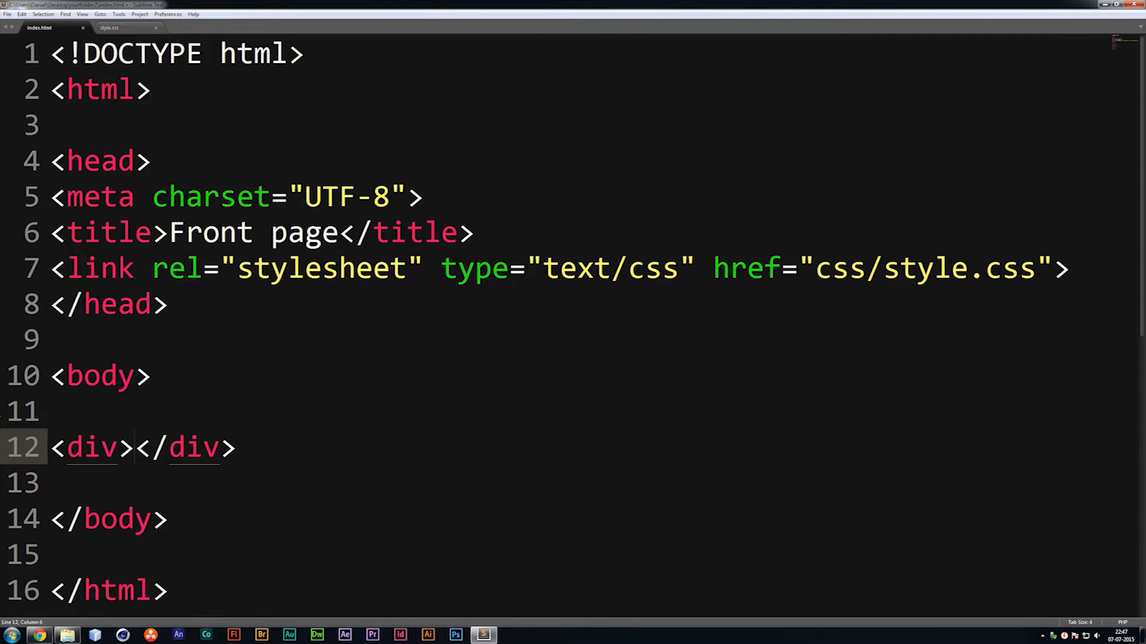
click(135, 448)
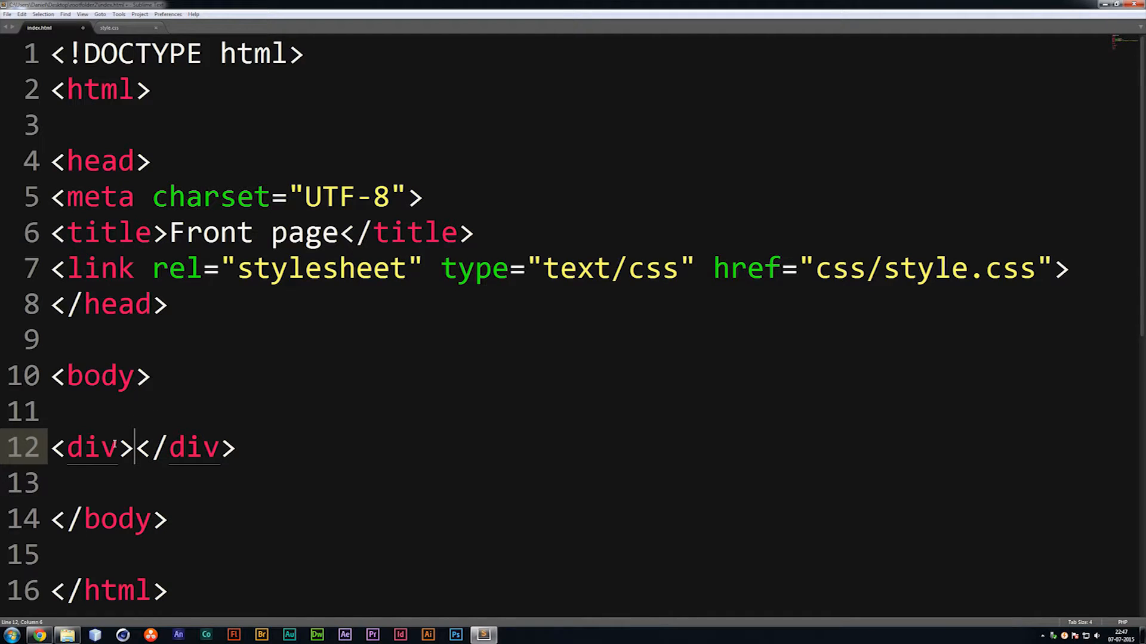
double_click(194, 448)
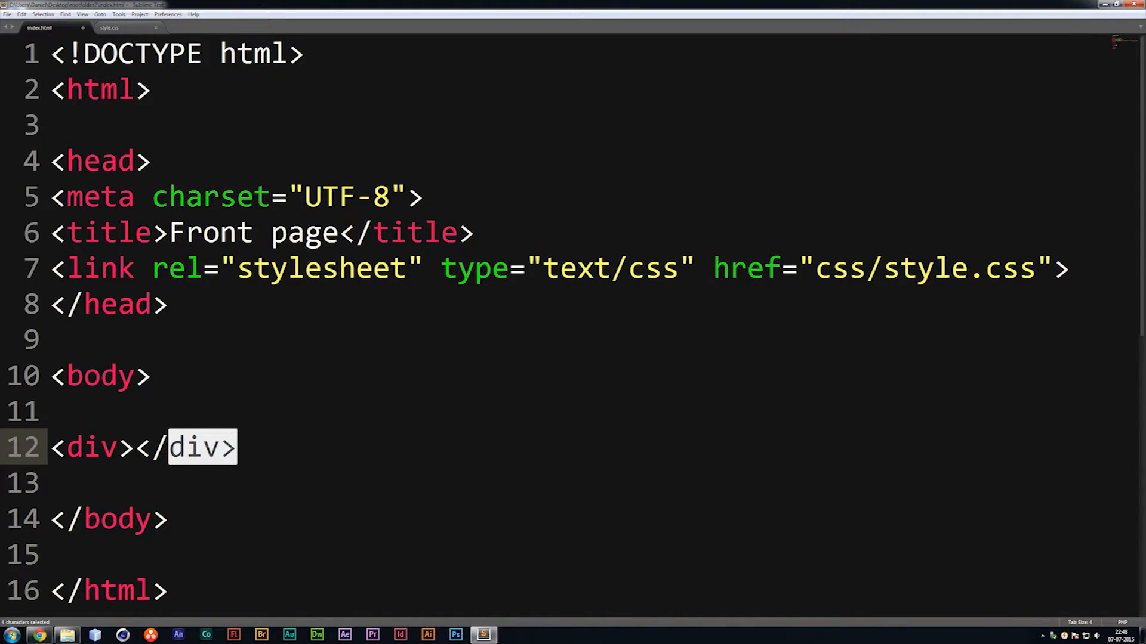
click(139, 447)
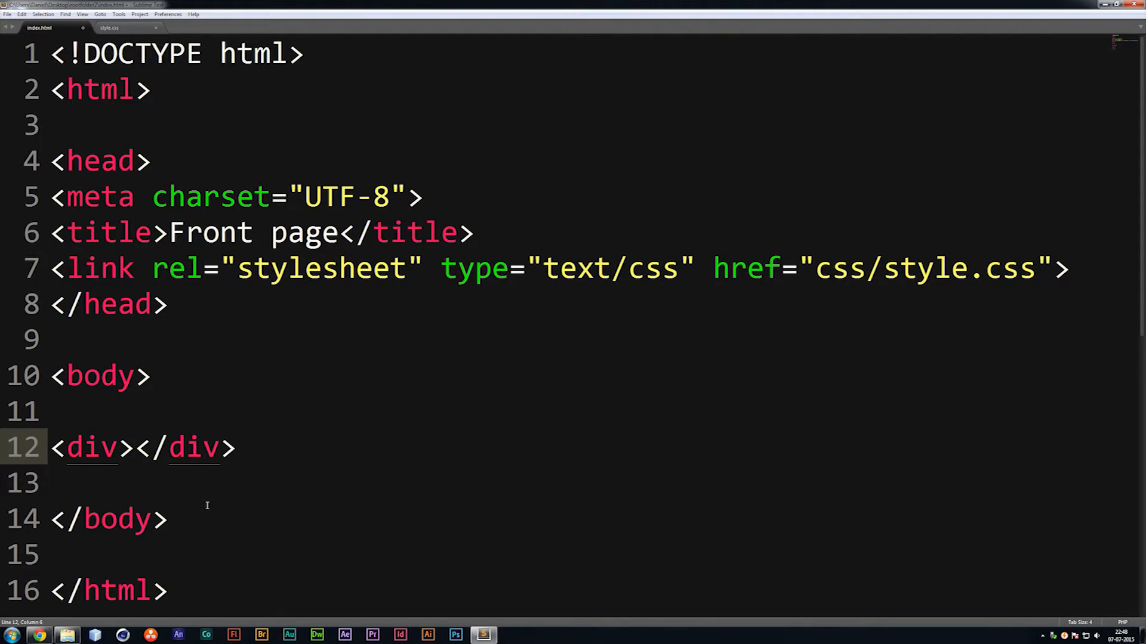
key(ctrl+s)
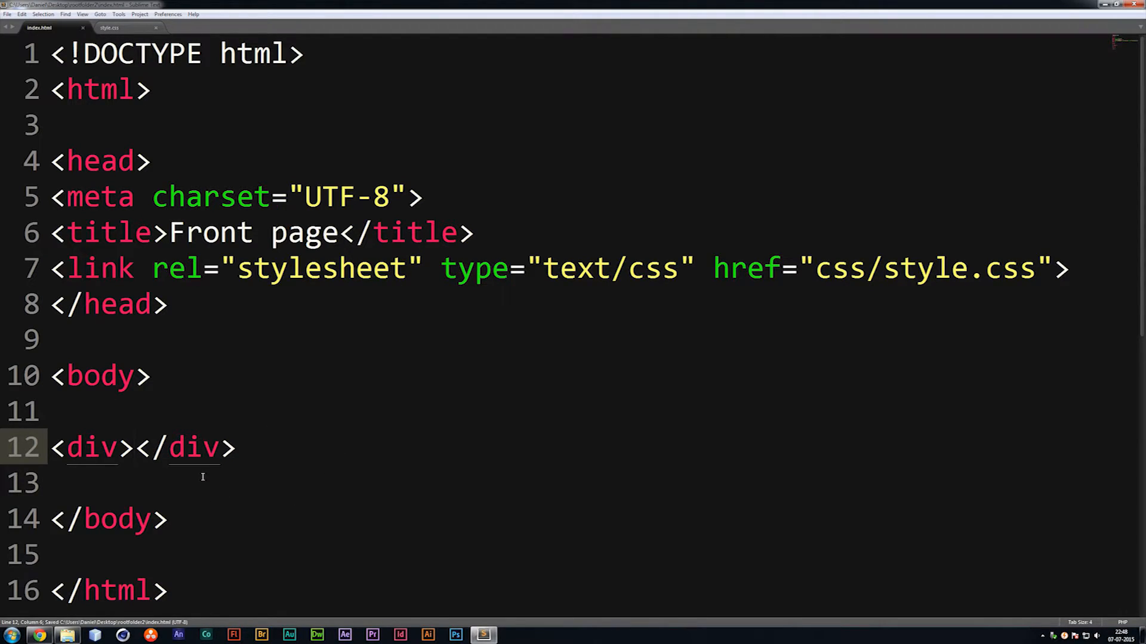
mouse_move(120, 27)
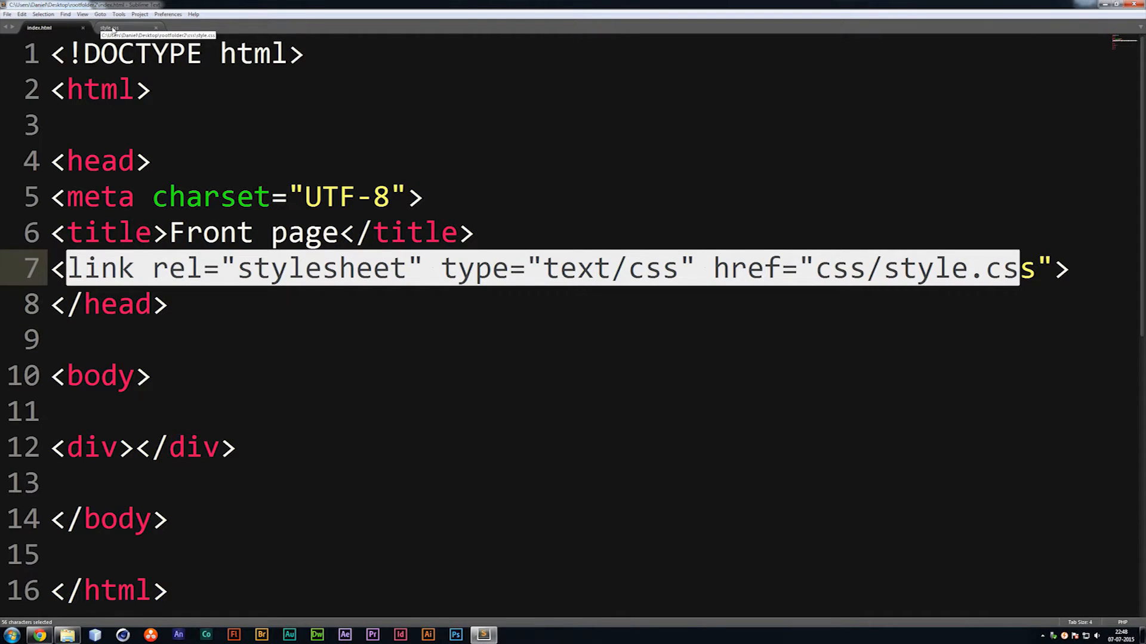
Step: In style.css, start a div { } rule and begin its height declaration
click(109, 28)
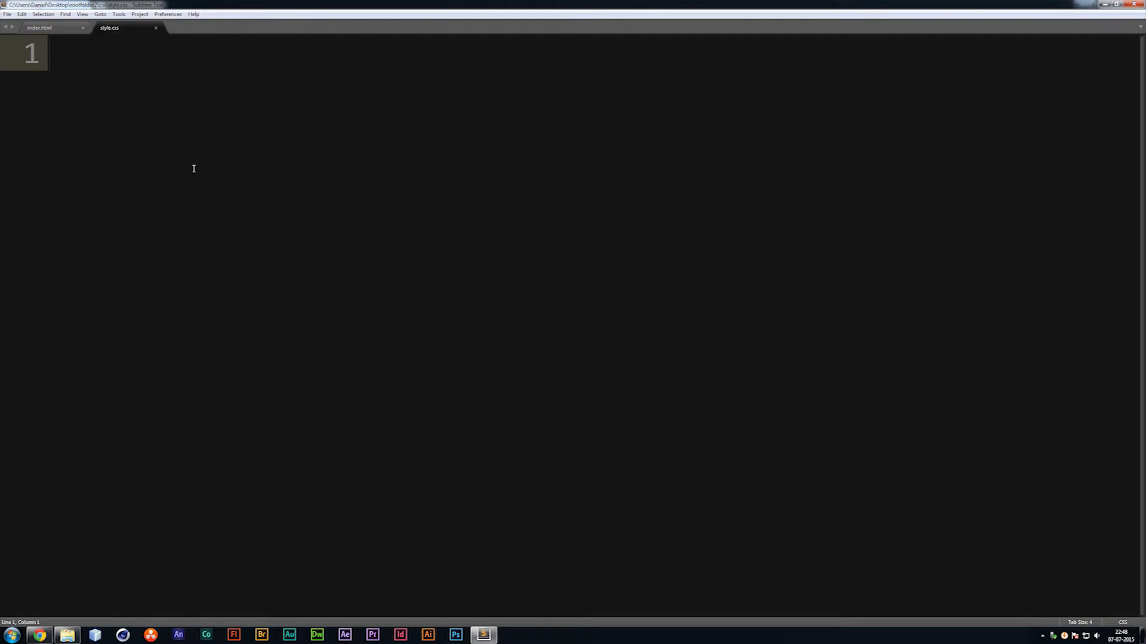
text(div)
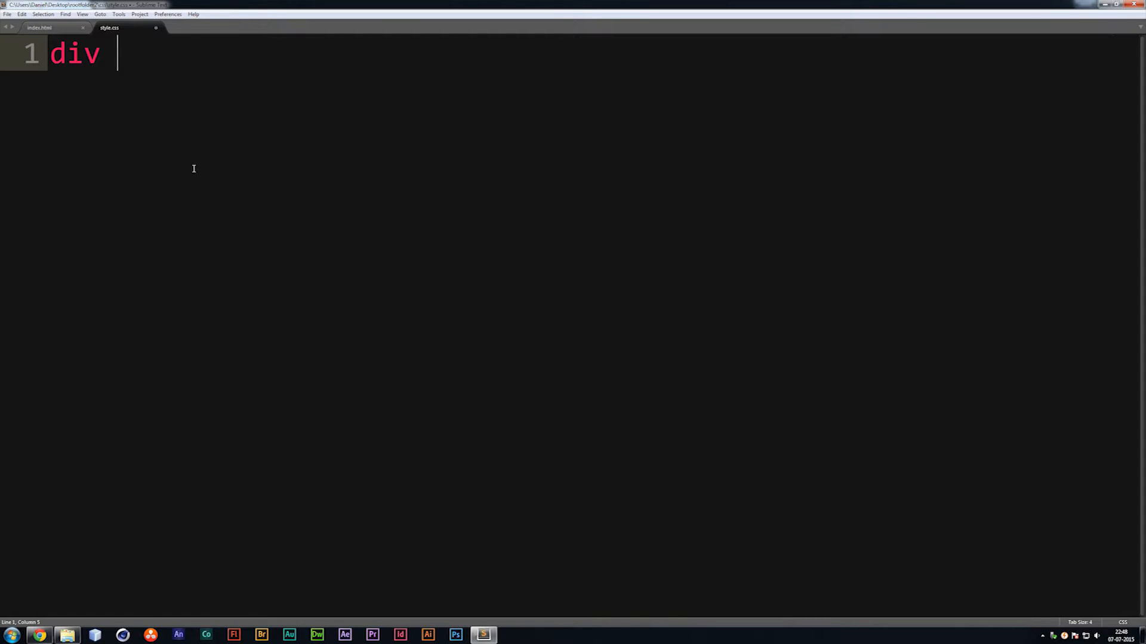
text({)
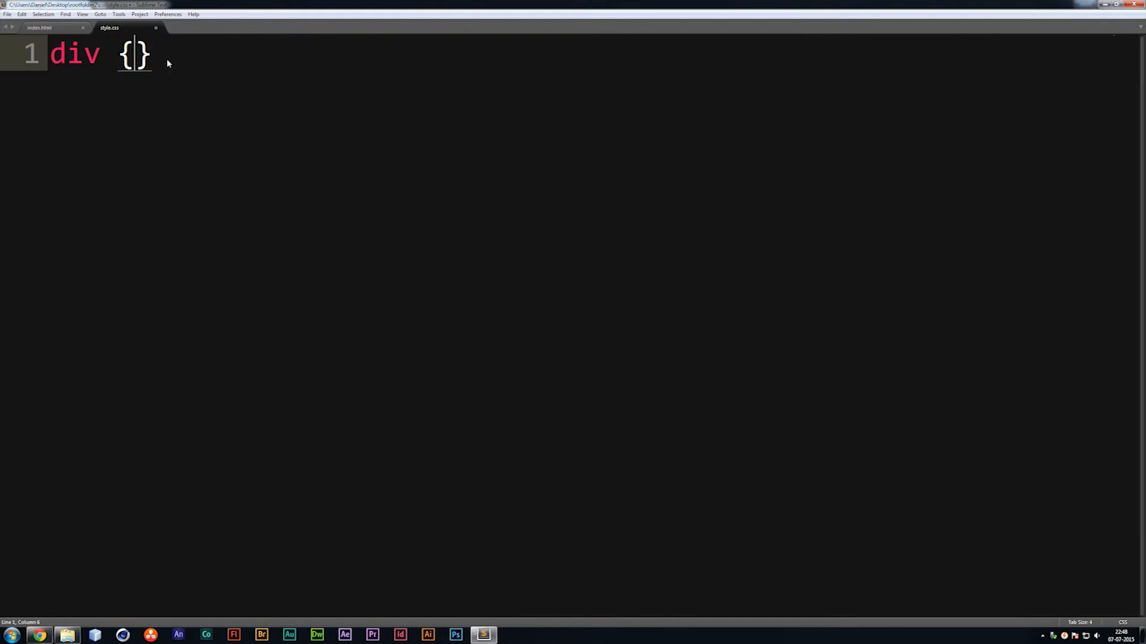
text(dsidsf)
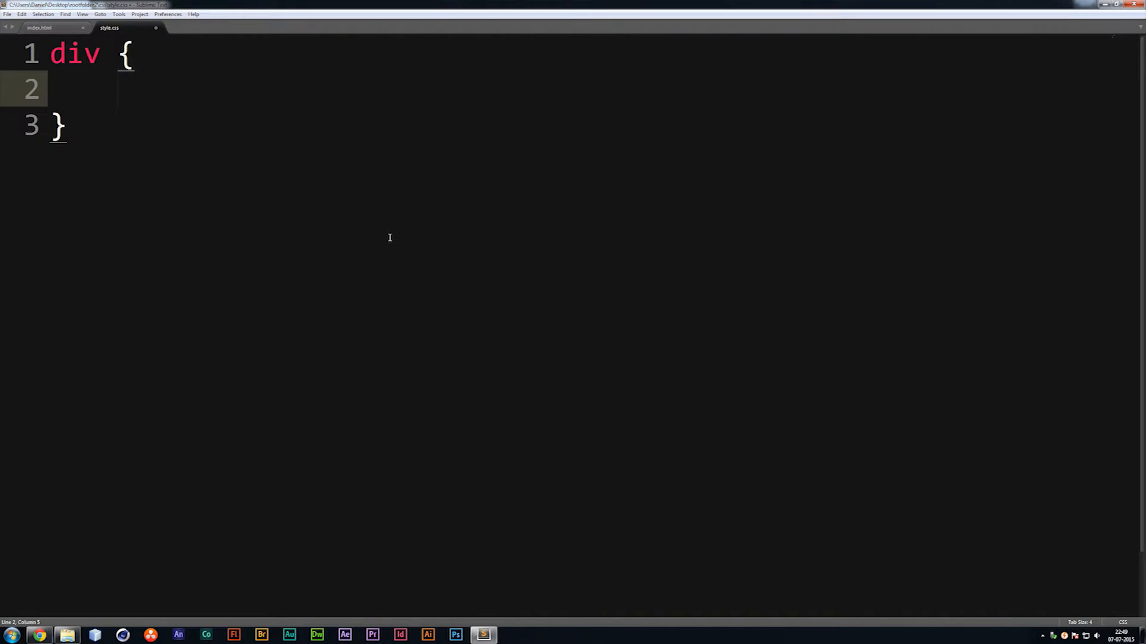
text(height:)
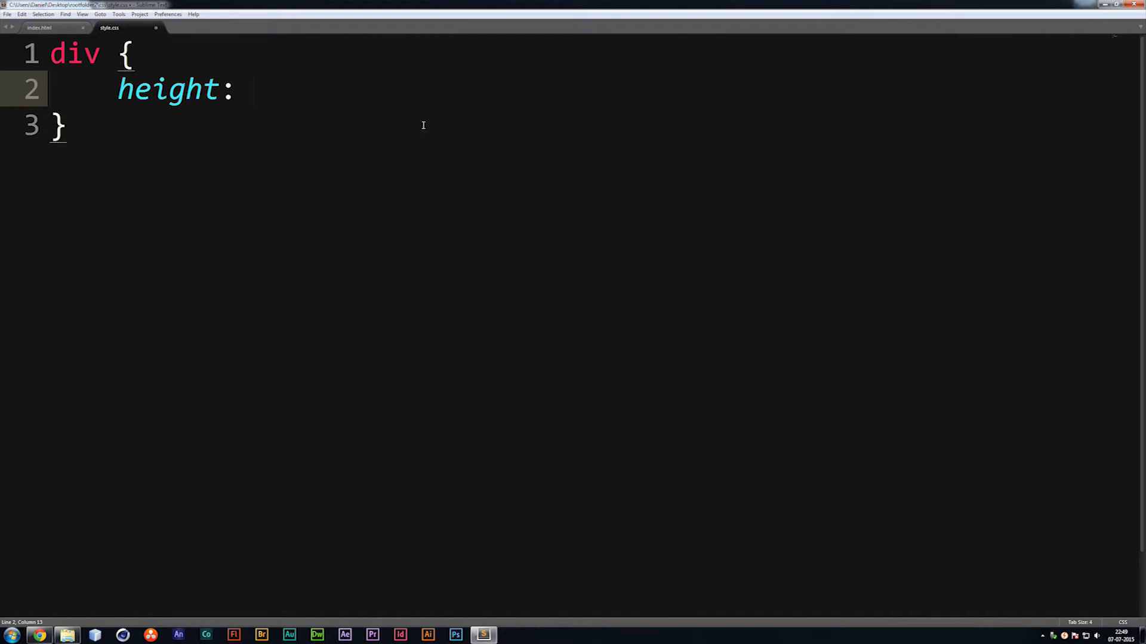
Step: Complete height: 100px; in the div rule and start a new declaration line
text(100)
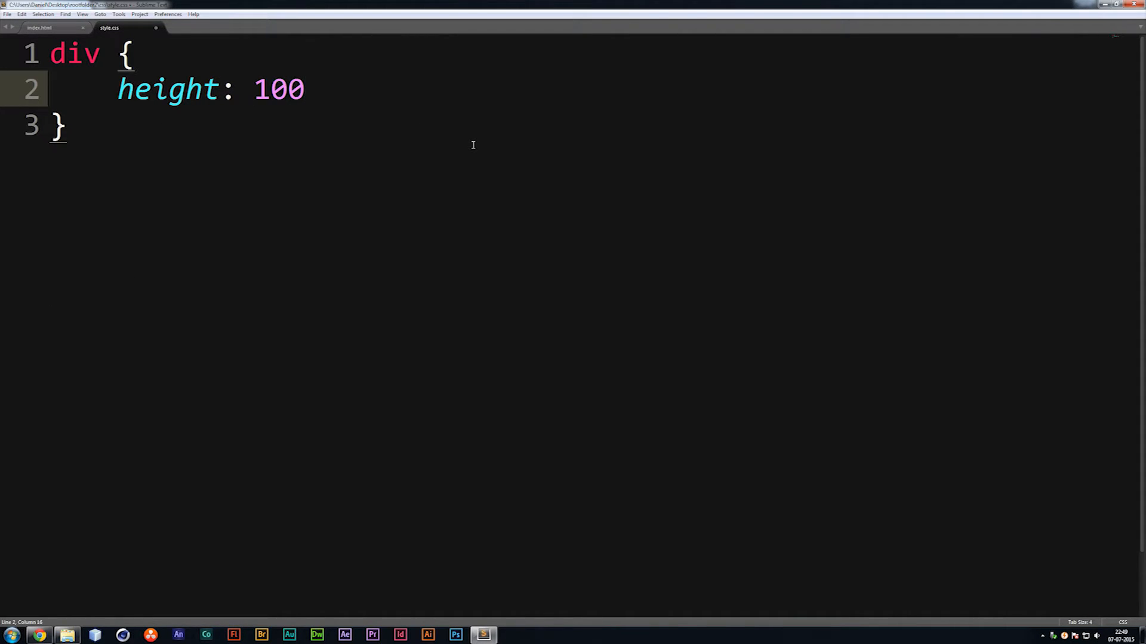
text(px)
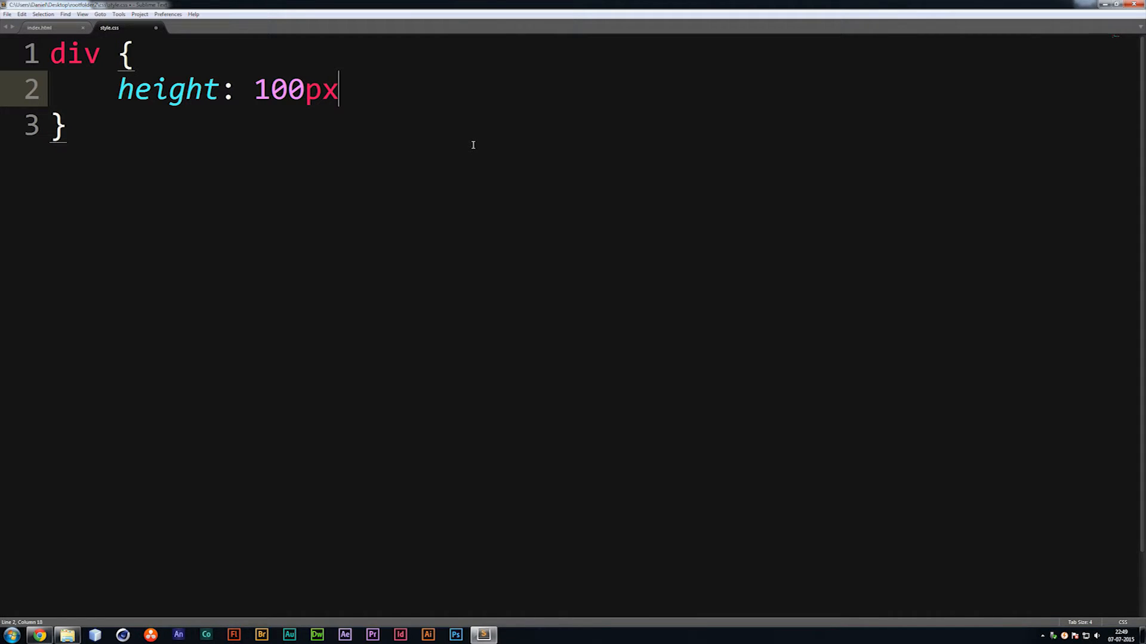
text(;)
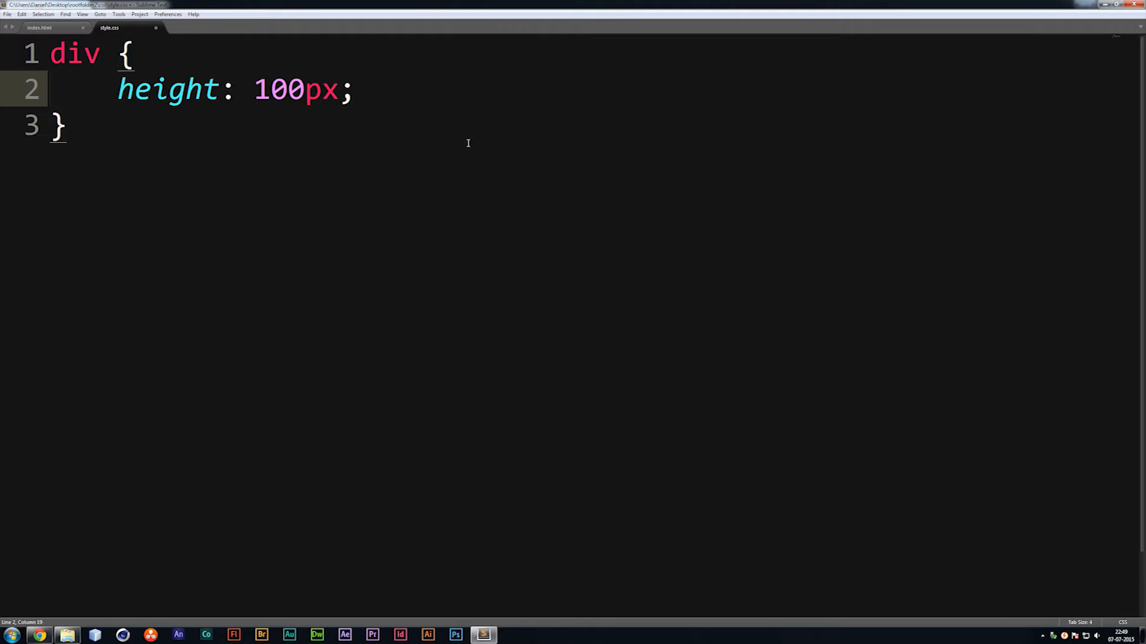
triple_click(234, 89)
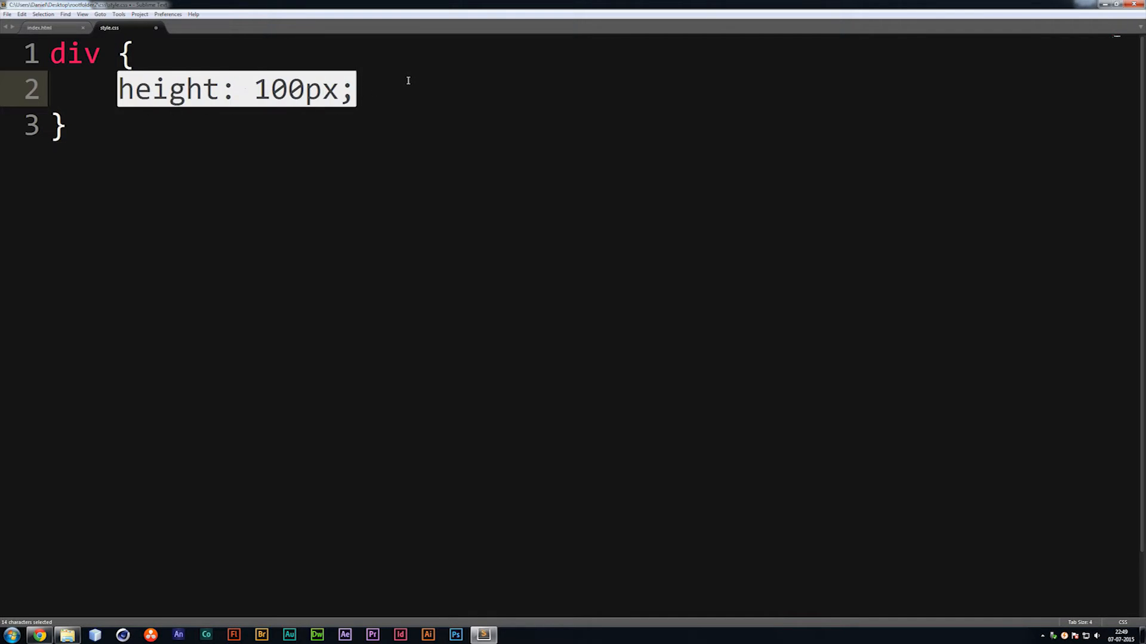
mouse_move(402, 90)
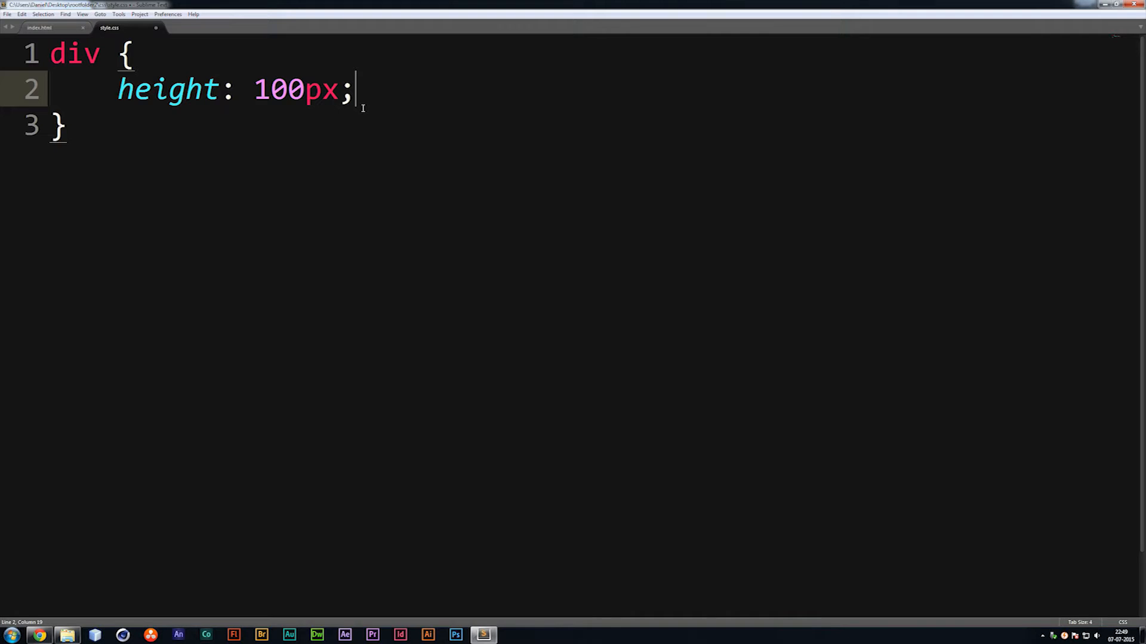
key(enter)
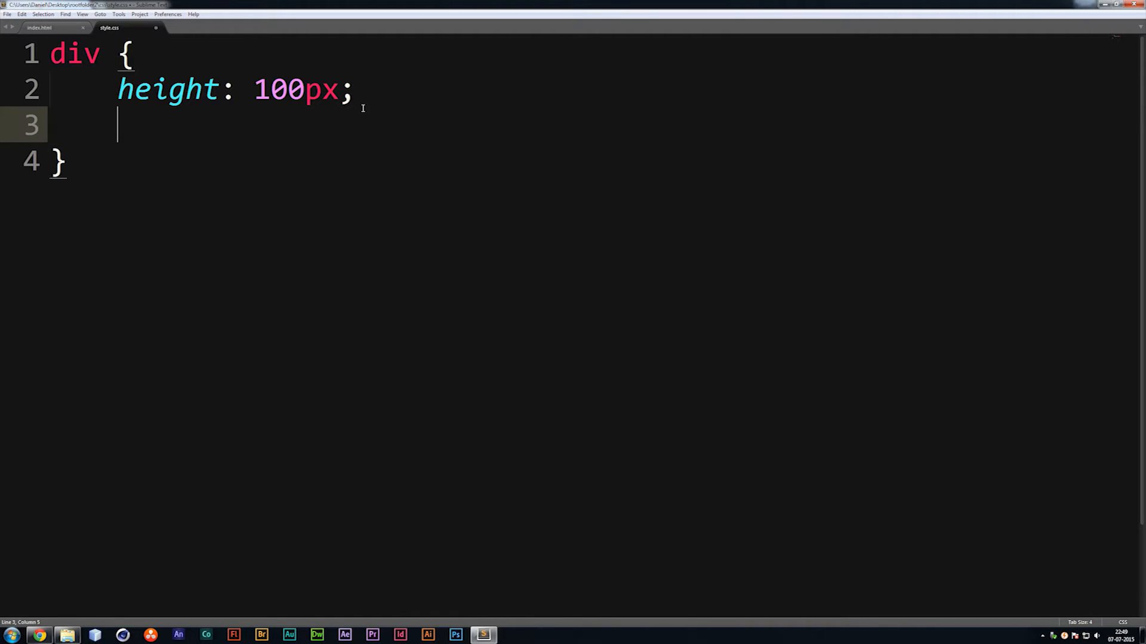
Step: Add width: 100px; and background-color: red; to the div rule
text(width:)
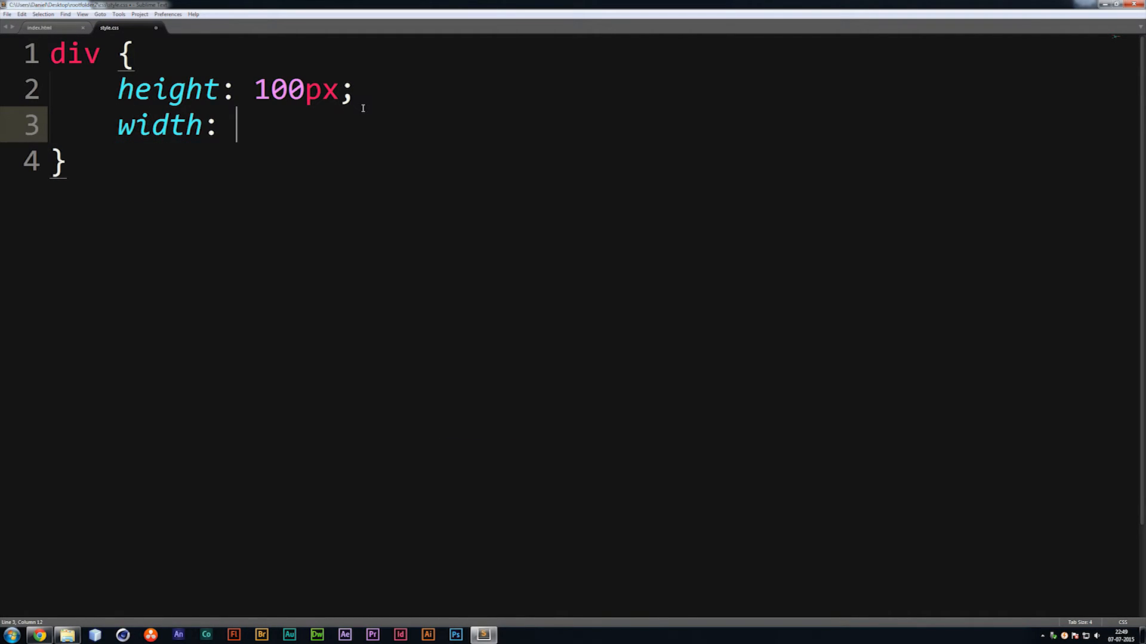
text(100px)
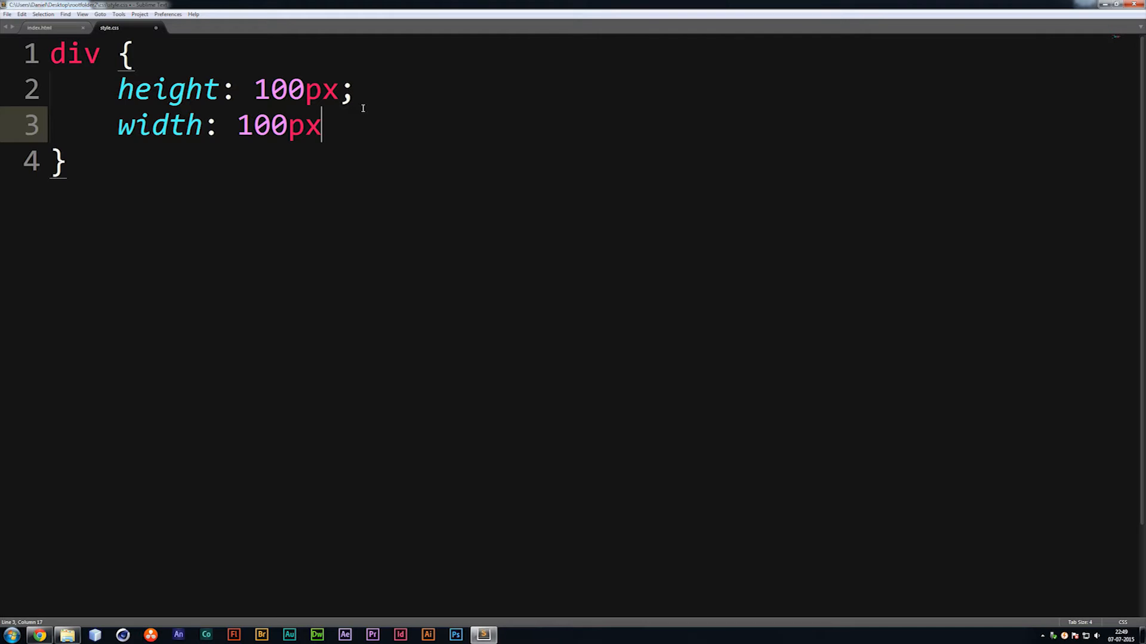
text(;)
text(background-color:)
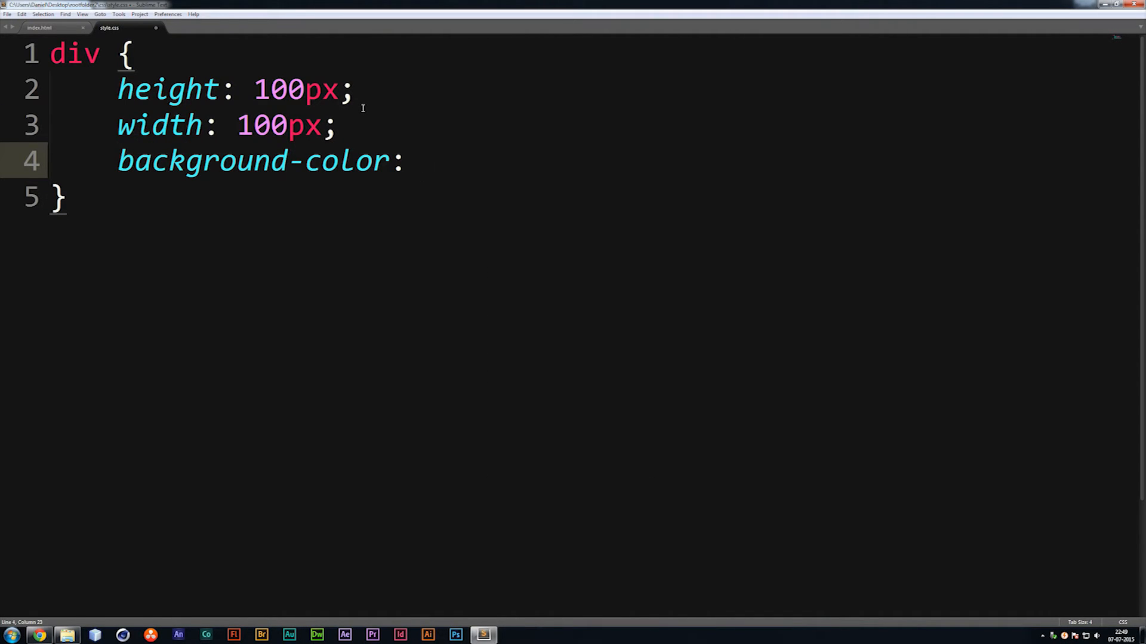
text(red;)
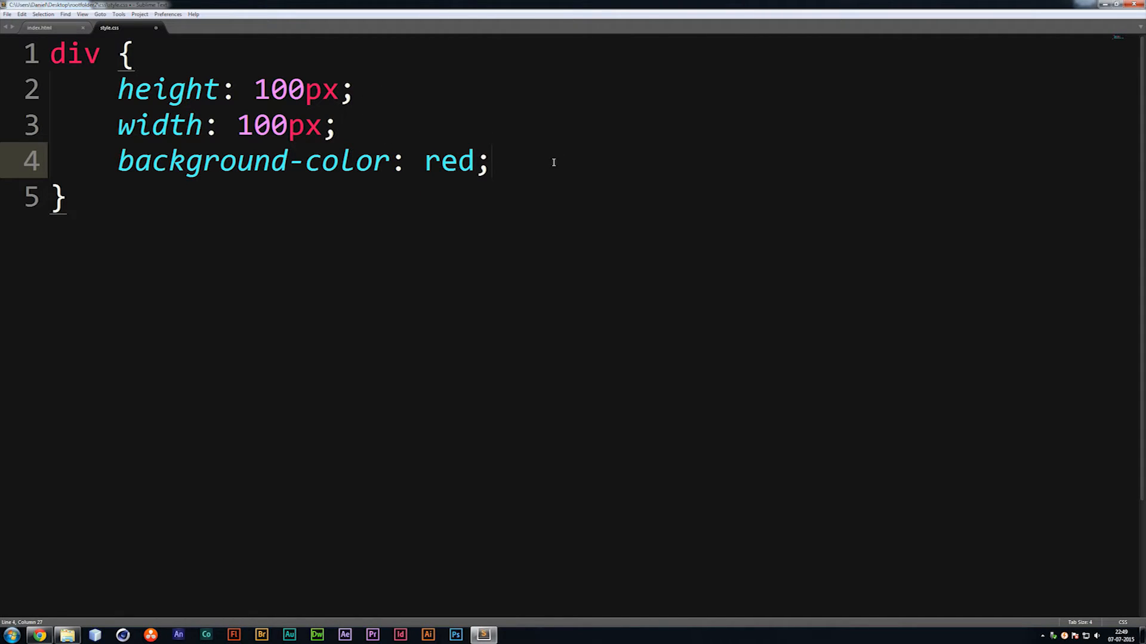
drag(117, 89, 493, 162)
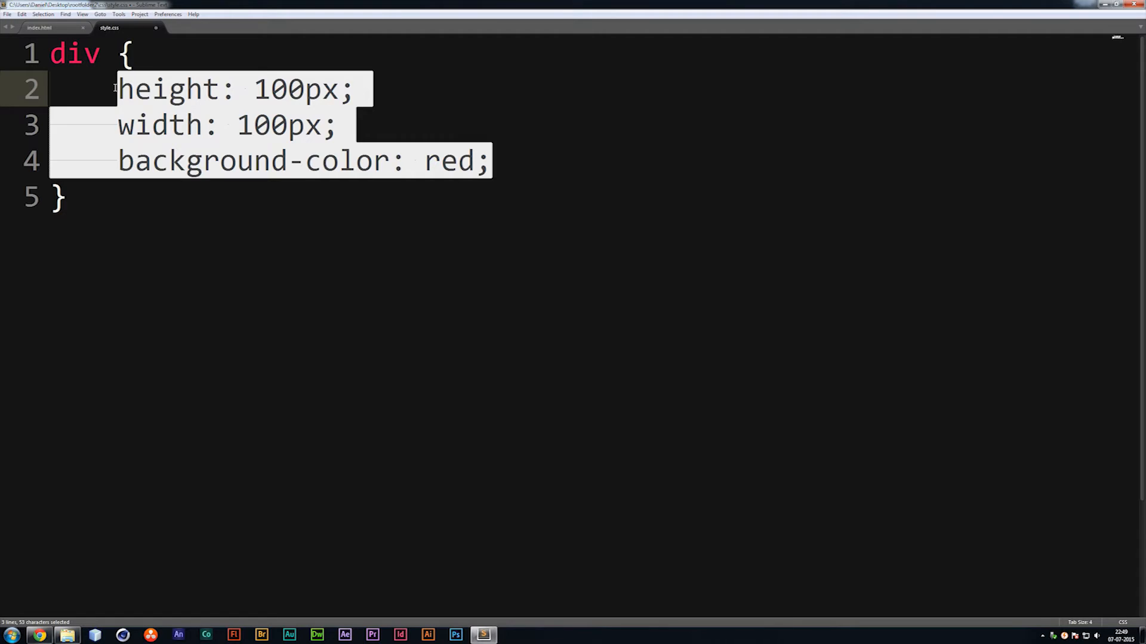
click(496, 161)
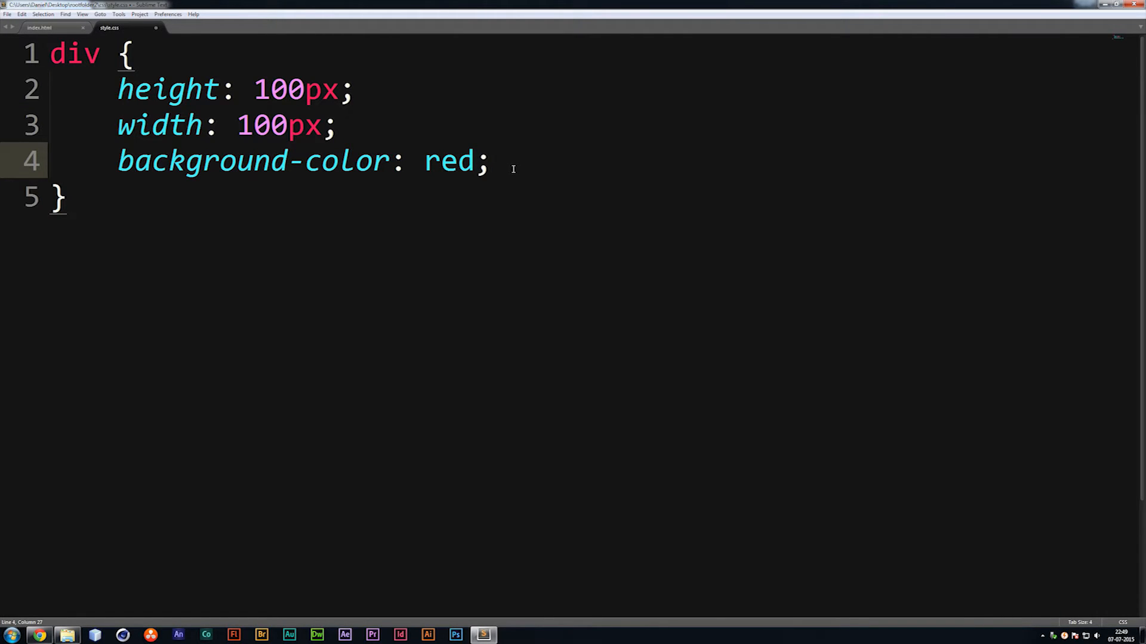
mouse_move(416, 141)
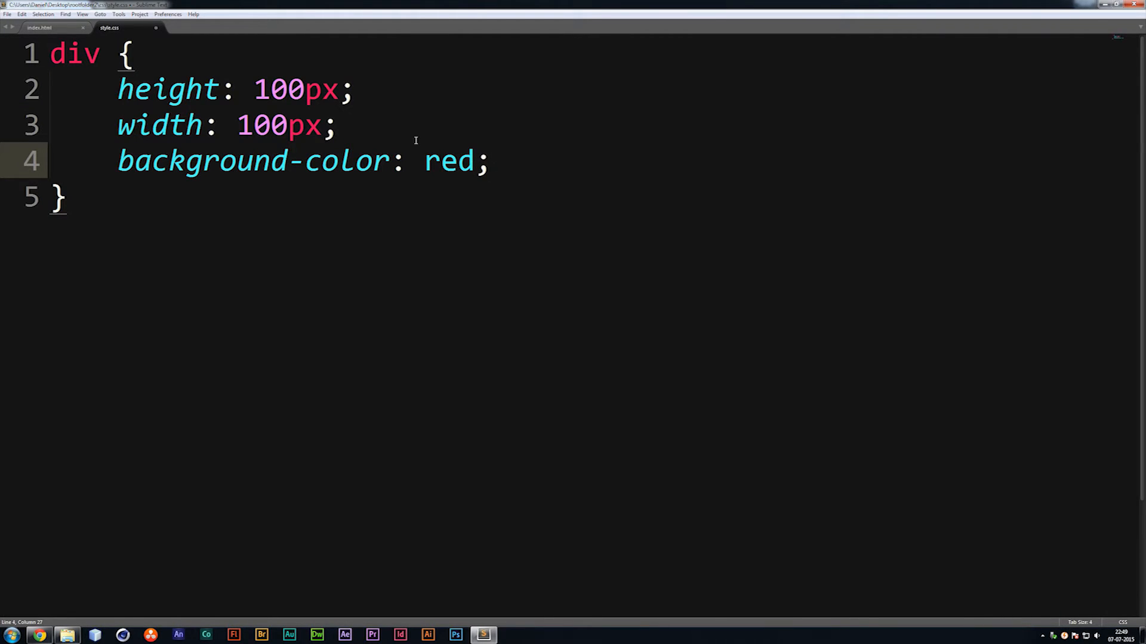
mouse_move(474, 301)
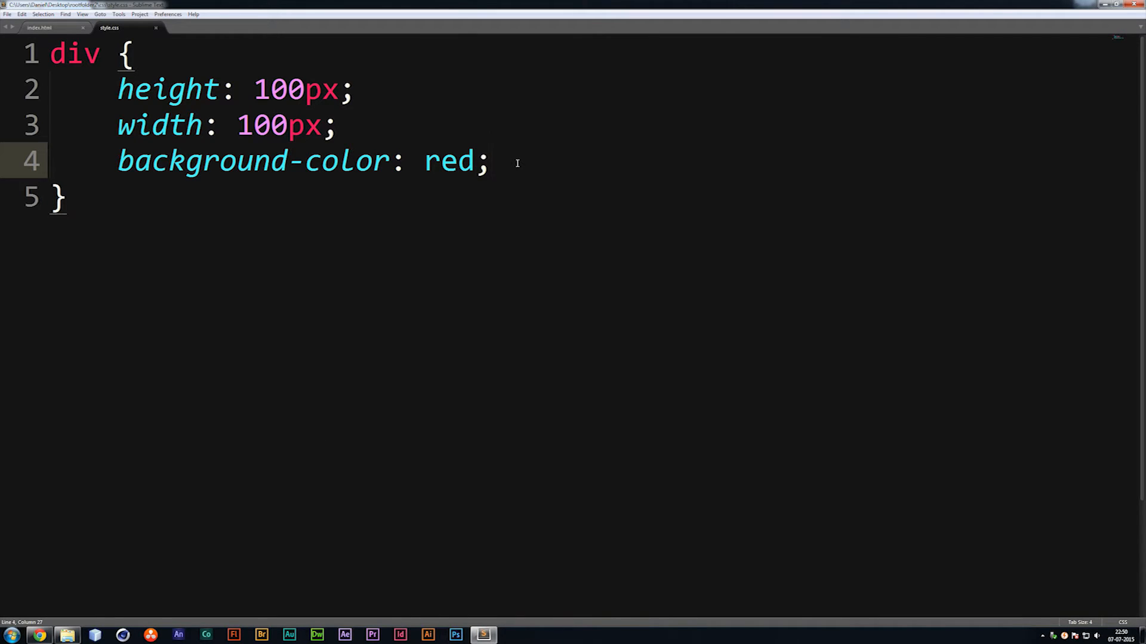
text(m)
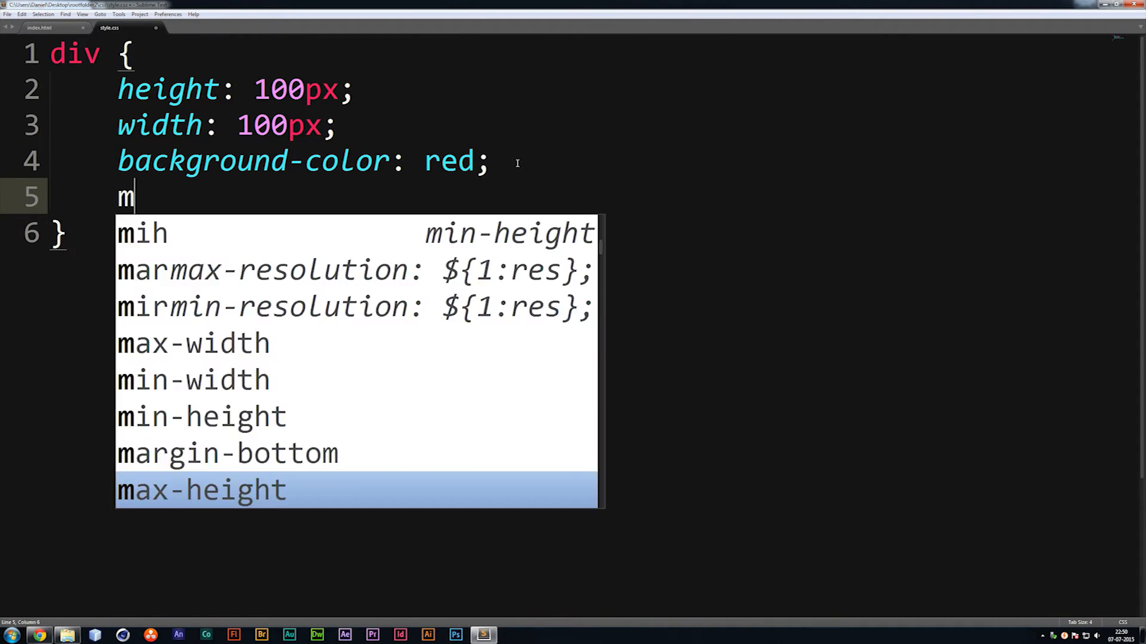
Step: Add margin-left: 100px; to the div rule, then return to index.html
text(argin-left:)
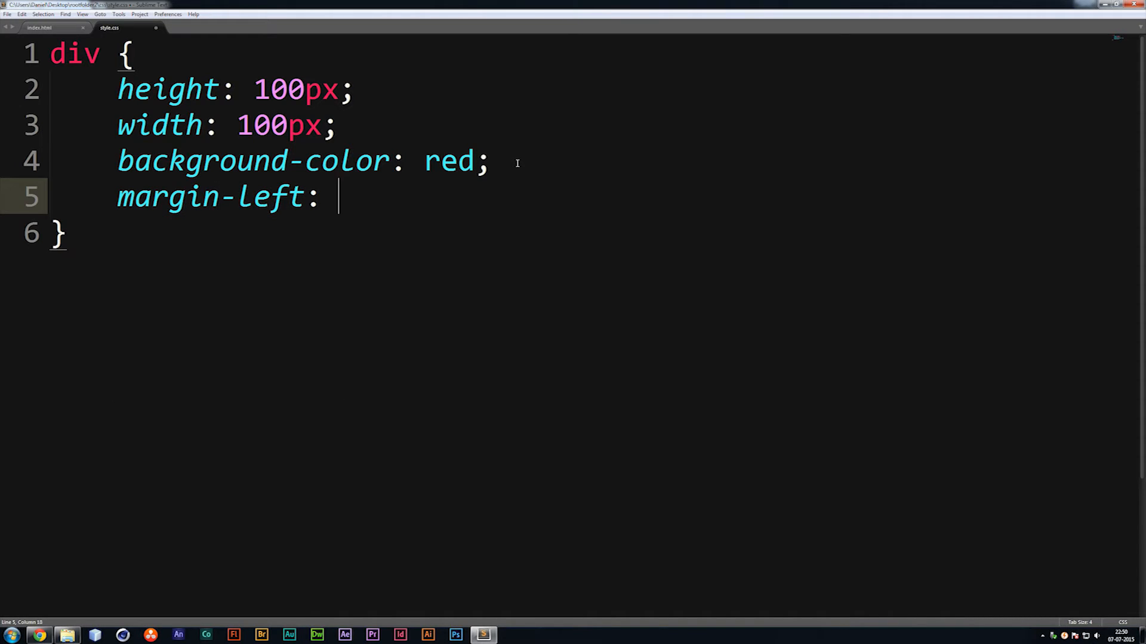
text(10)
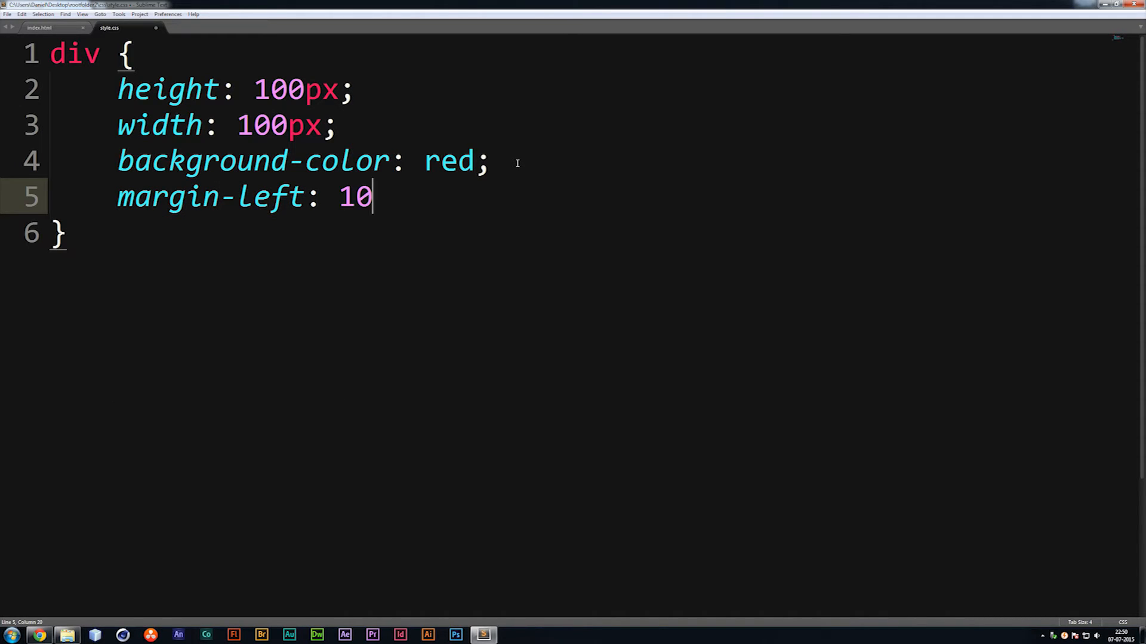
text(0px;)
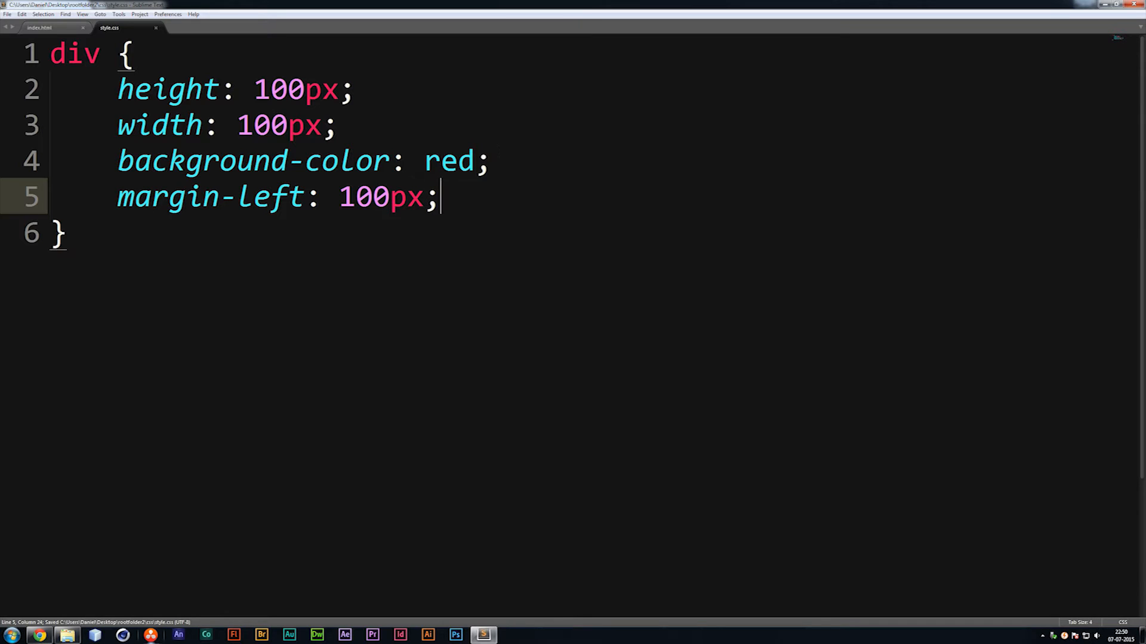
click(39, 28)
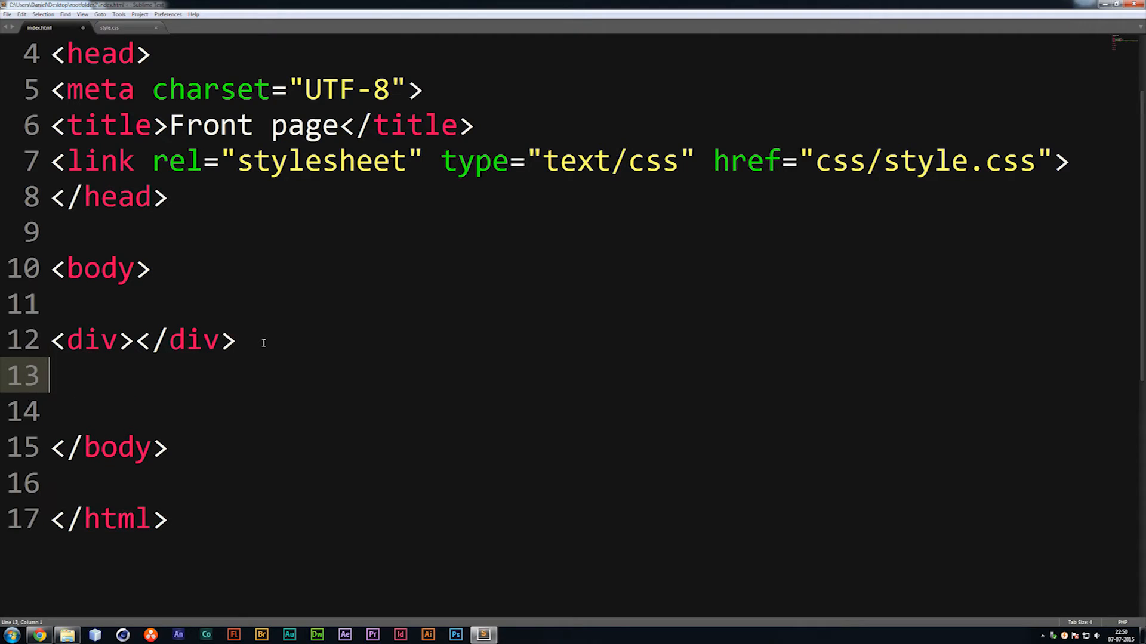
Step: Type a <p>This is sooooo much fun!</p> paragraph after the empty div
text(p></p>)
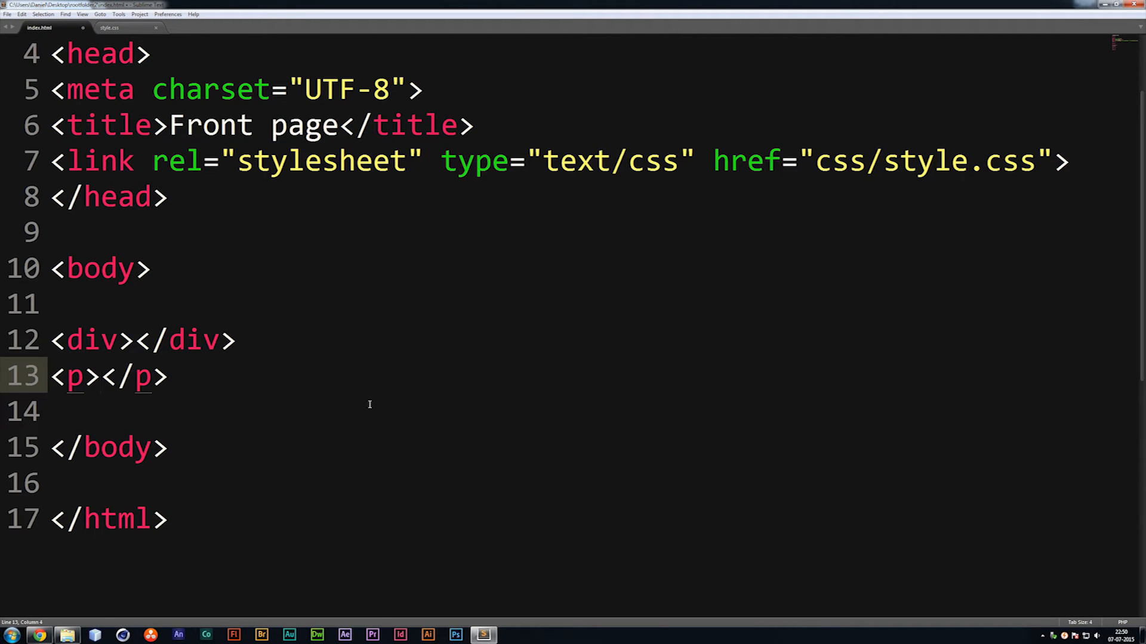
text(This is)
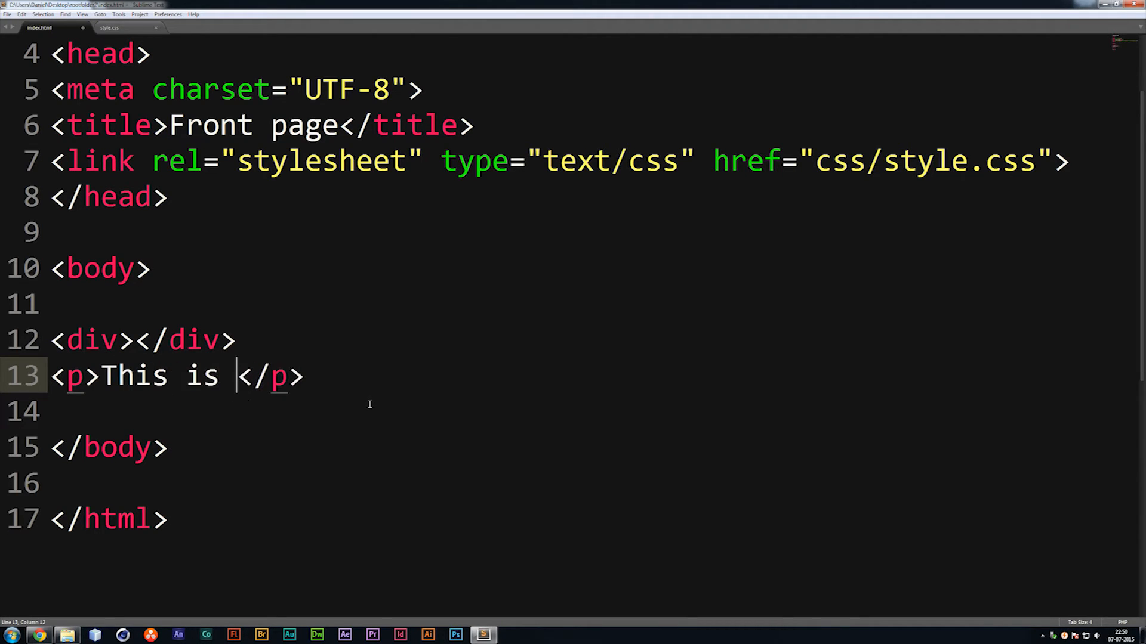
text(sooooo mu)
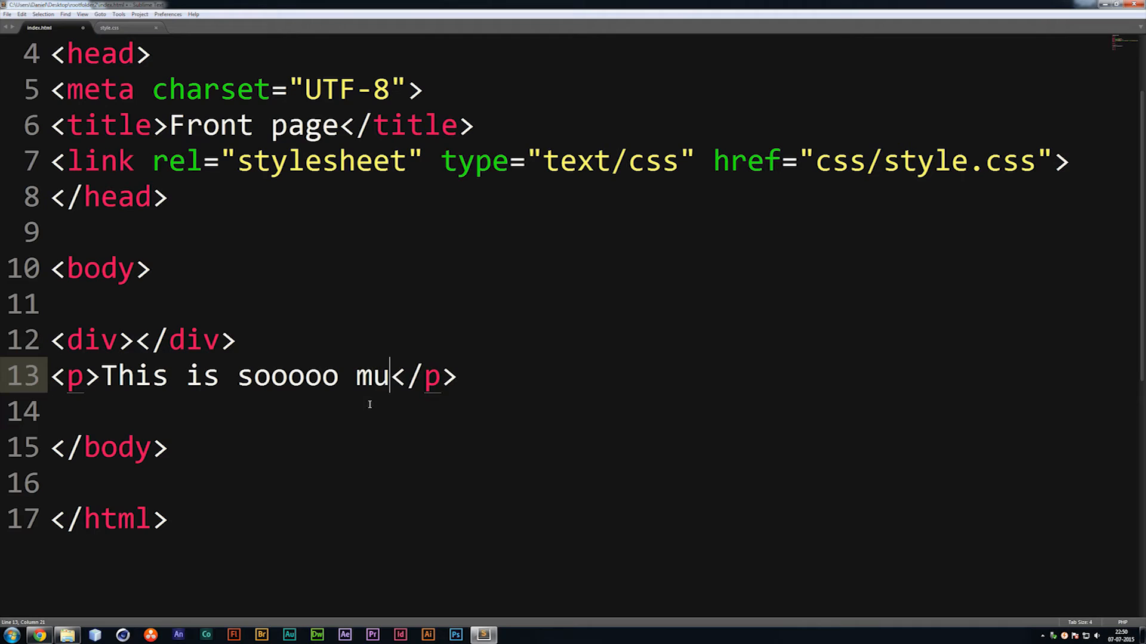
text(cu)
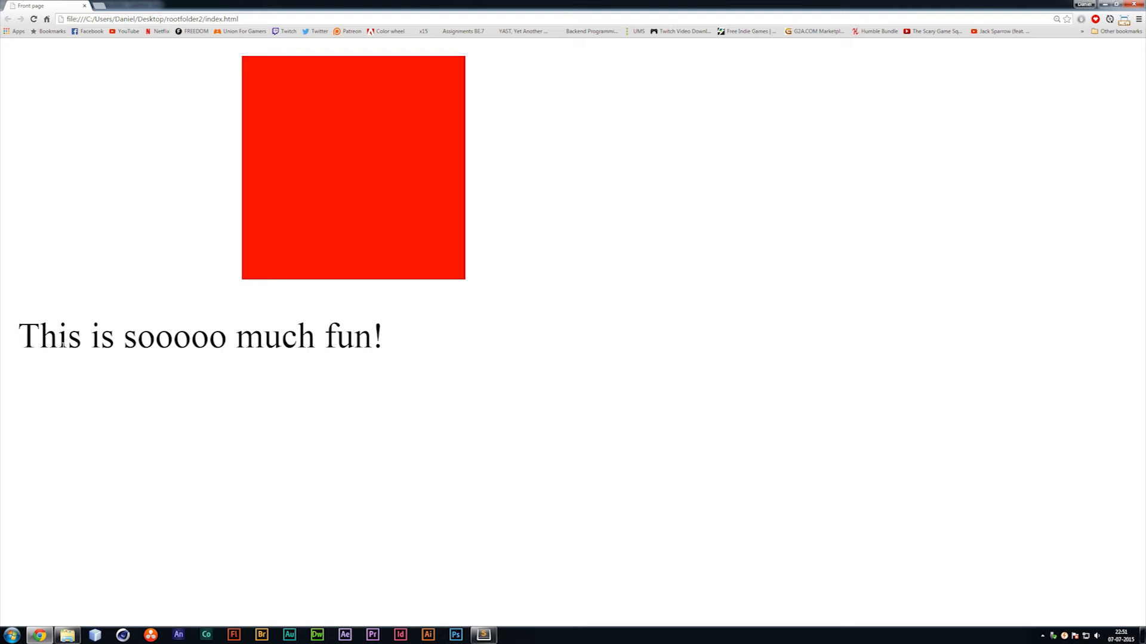
mouse_move(235, 298)
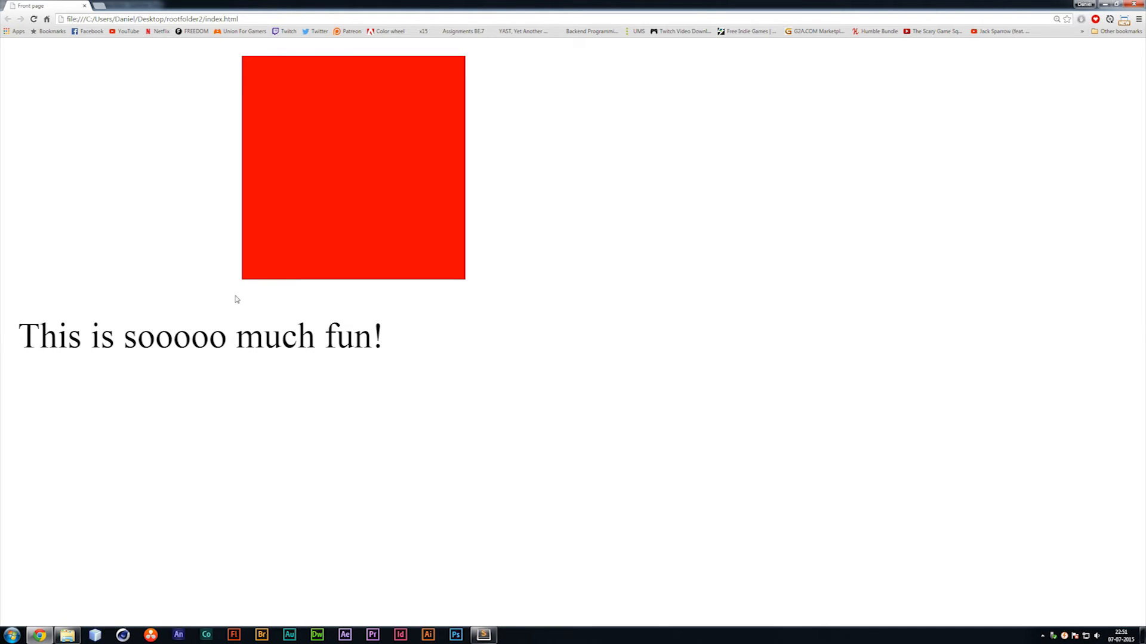
mouse_move(105, 304)
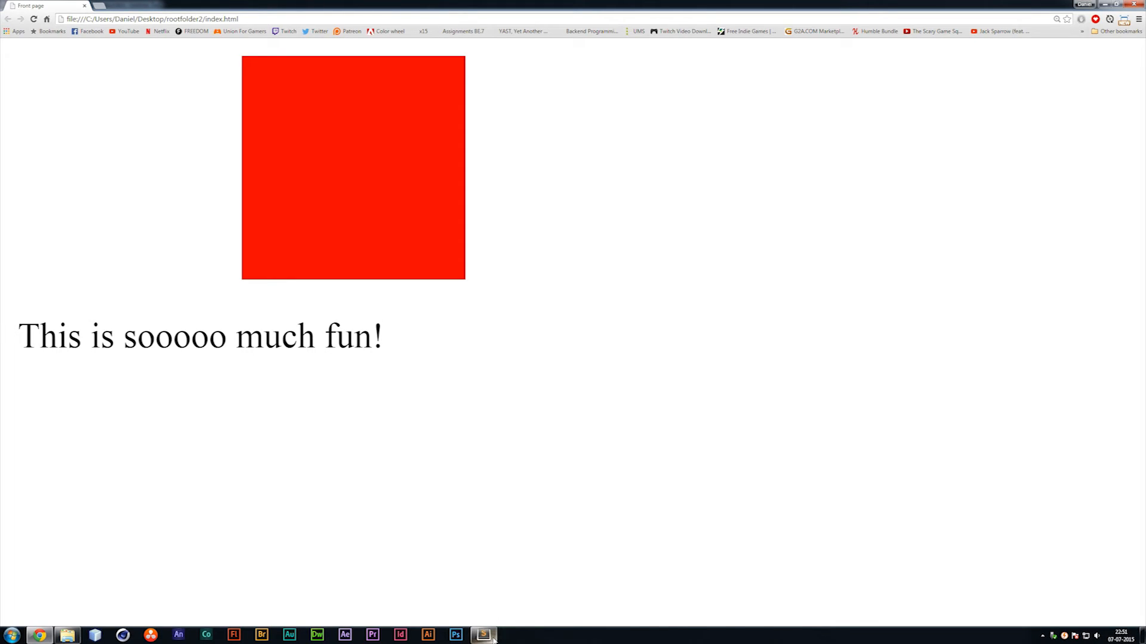
Step: Return from the Chrome preview to Sublime Text to keep editing the page
click(483, 634)
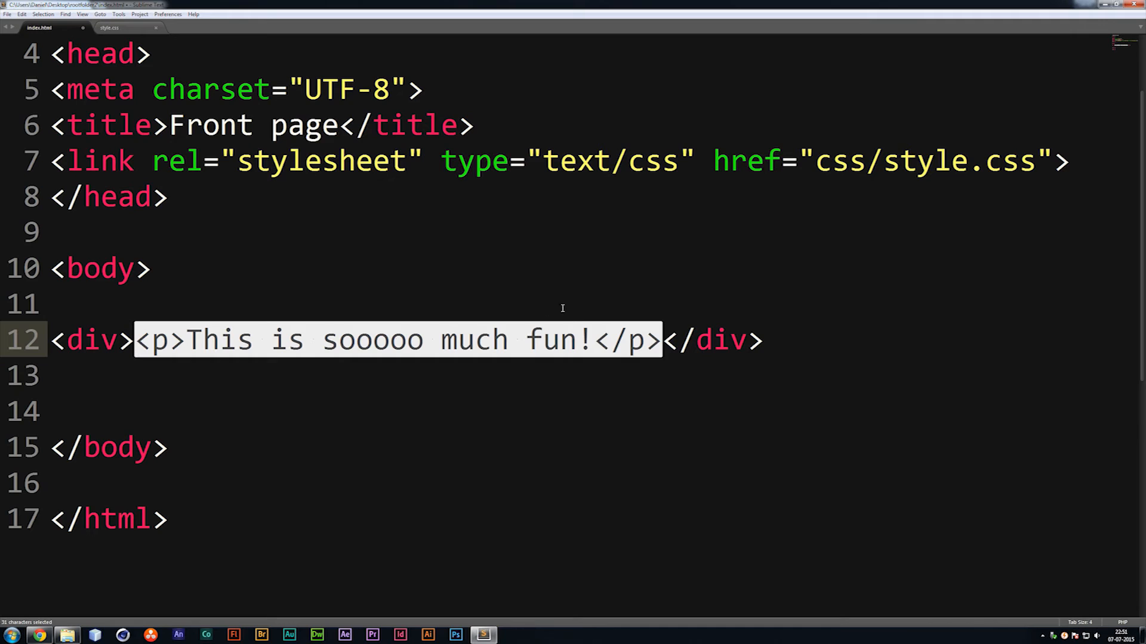
Step: Save index.html with the paragraph nested inside the div
key(ctrl+s)
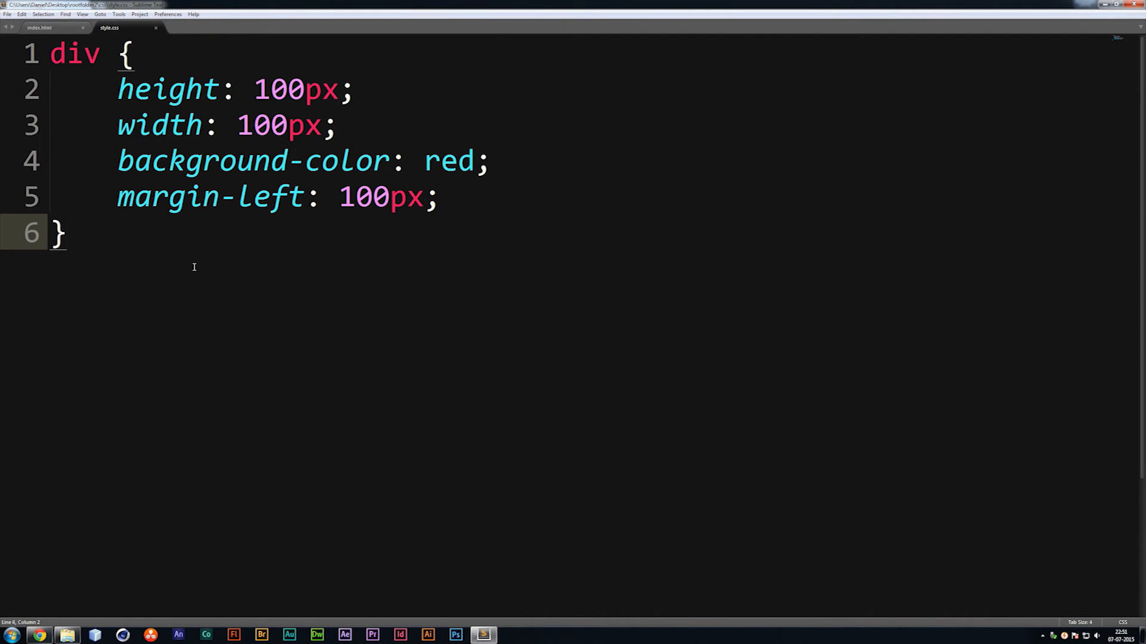
Step: Add a p rule below the div rule with color: blue; and font-size: 24px;
key(enter)
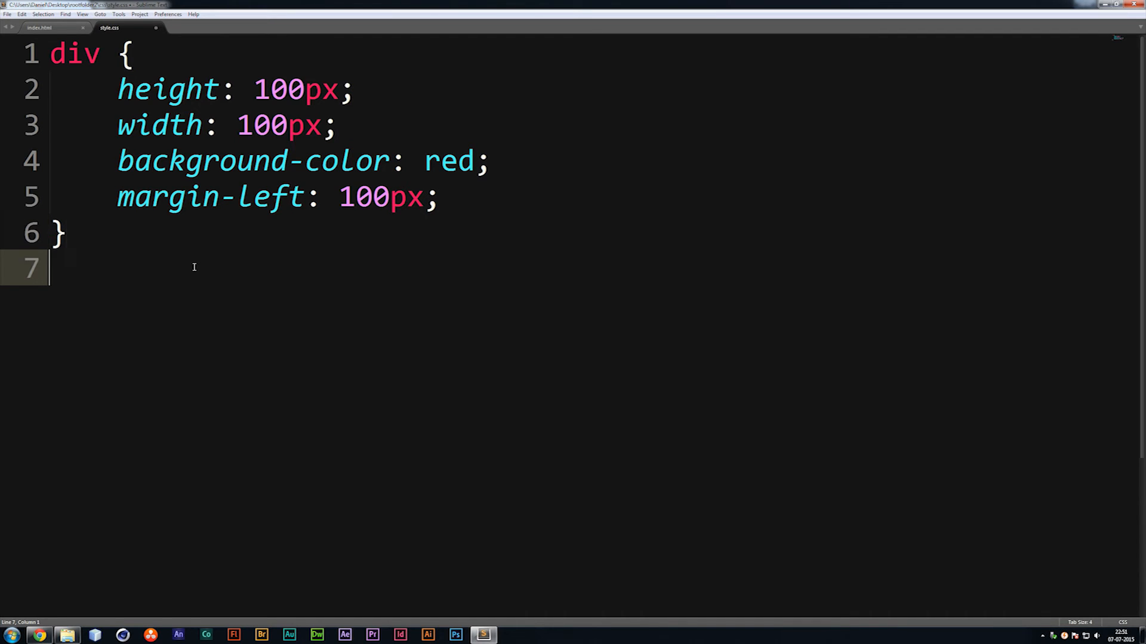
text(p)
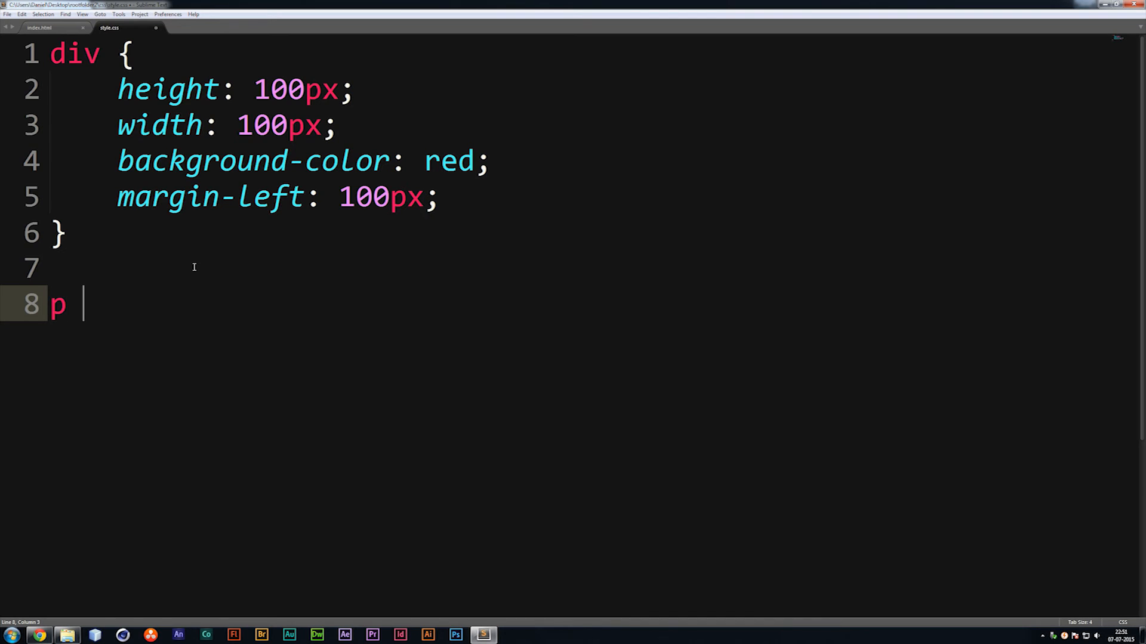
text({)
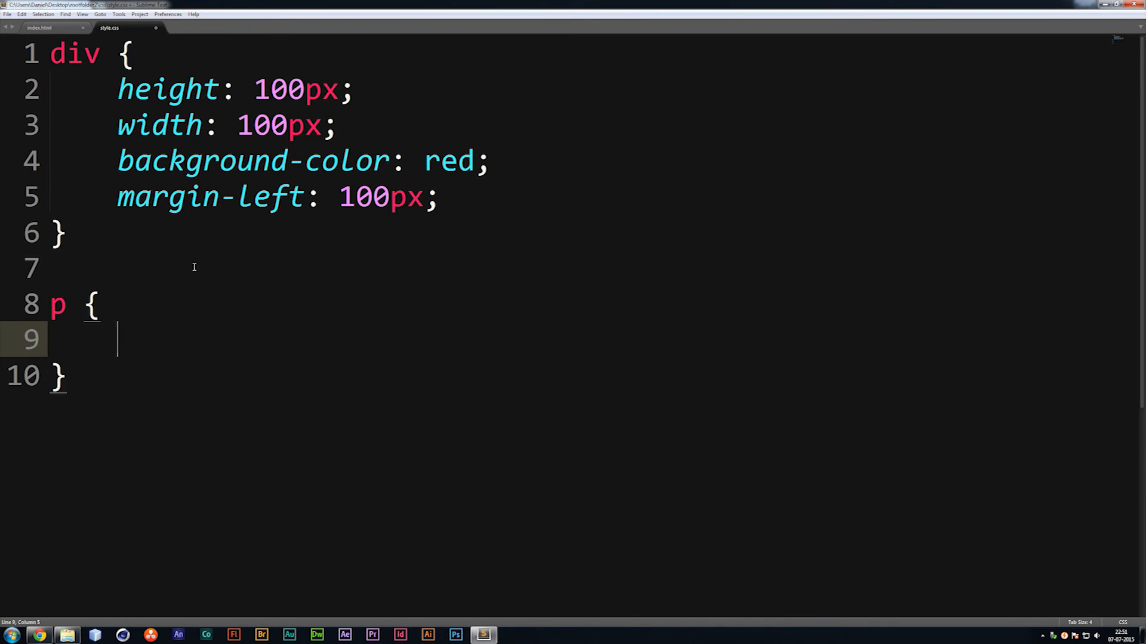
text(c)
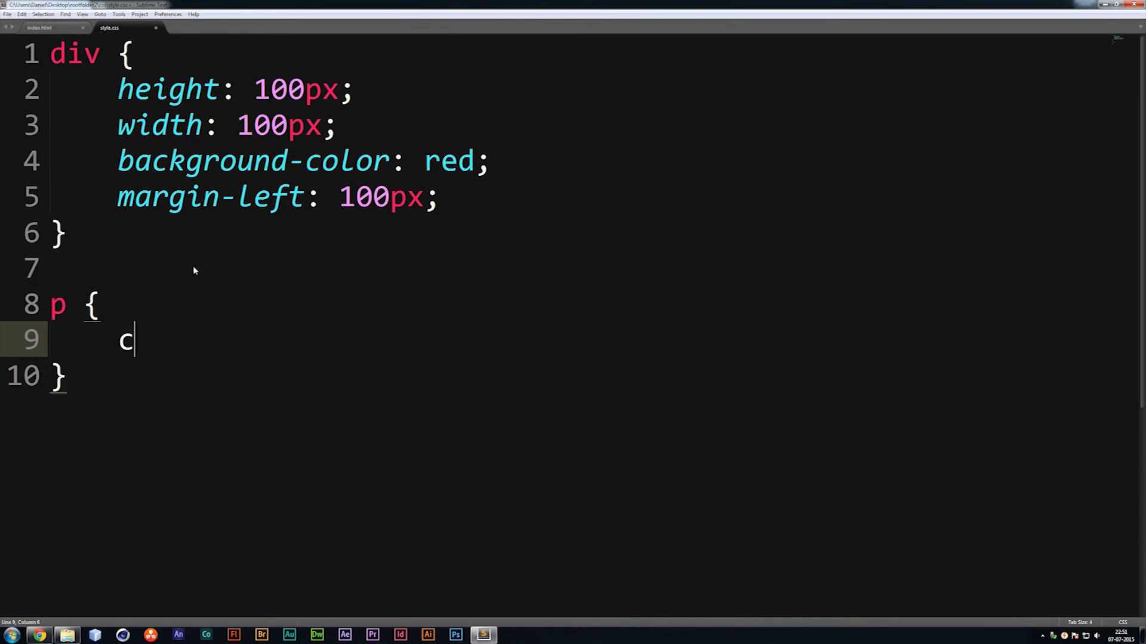
text(olor:)
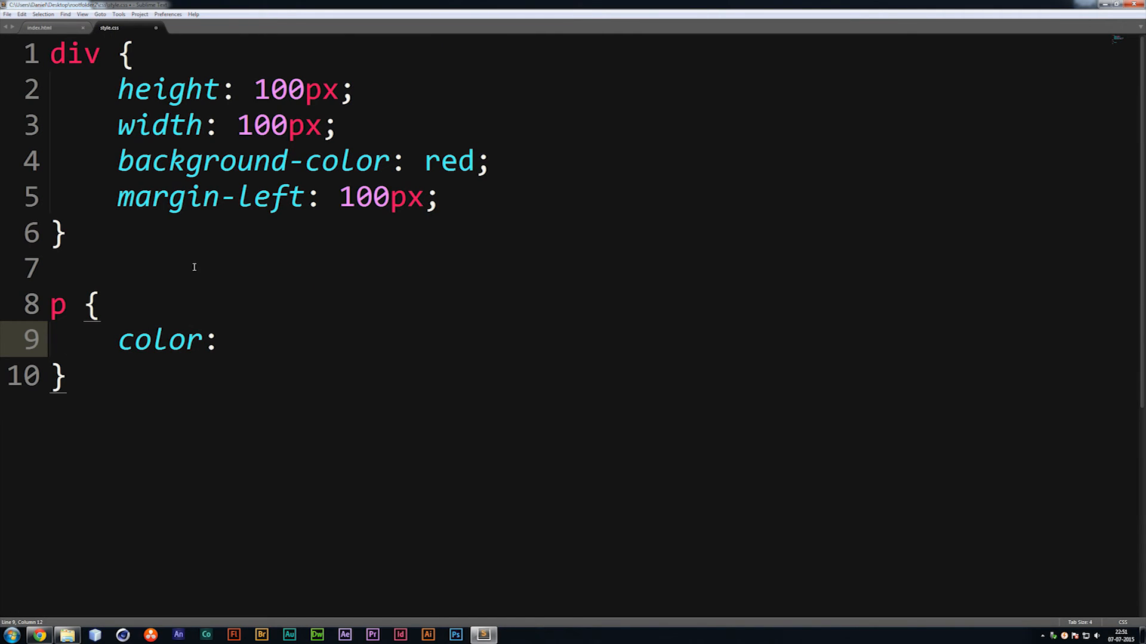
text(blue;)
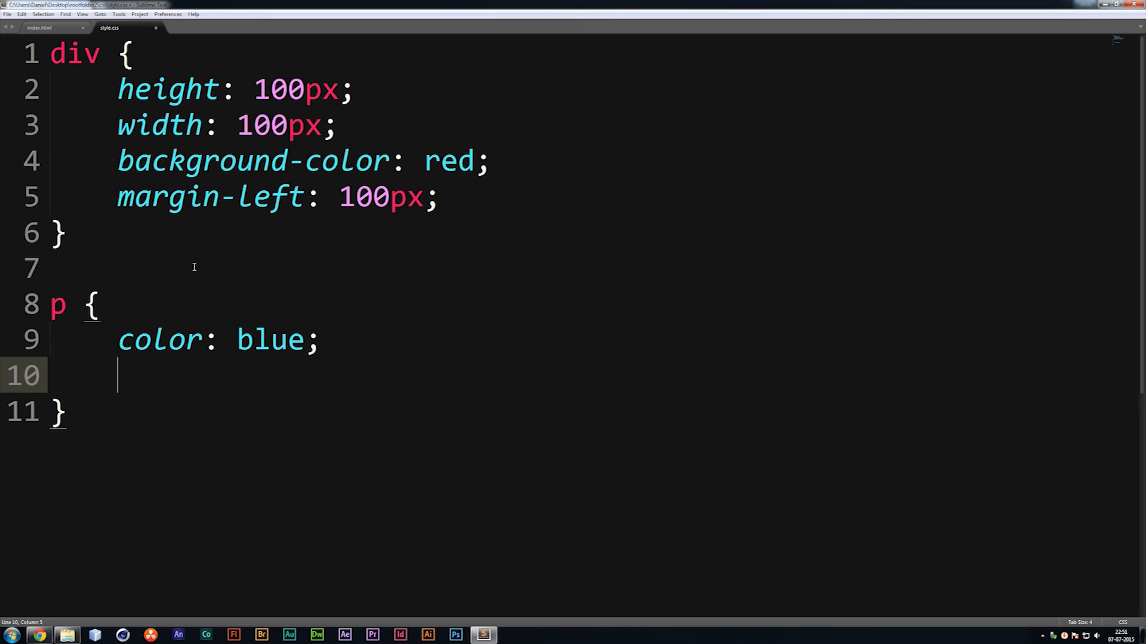
text(font-size:)
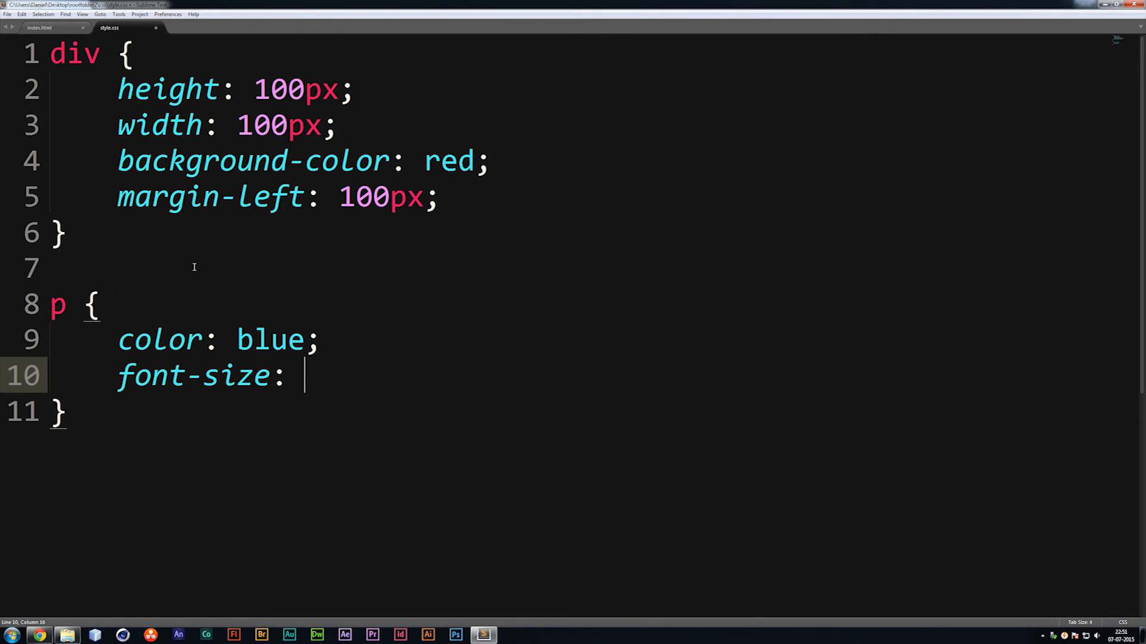
text(24px)
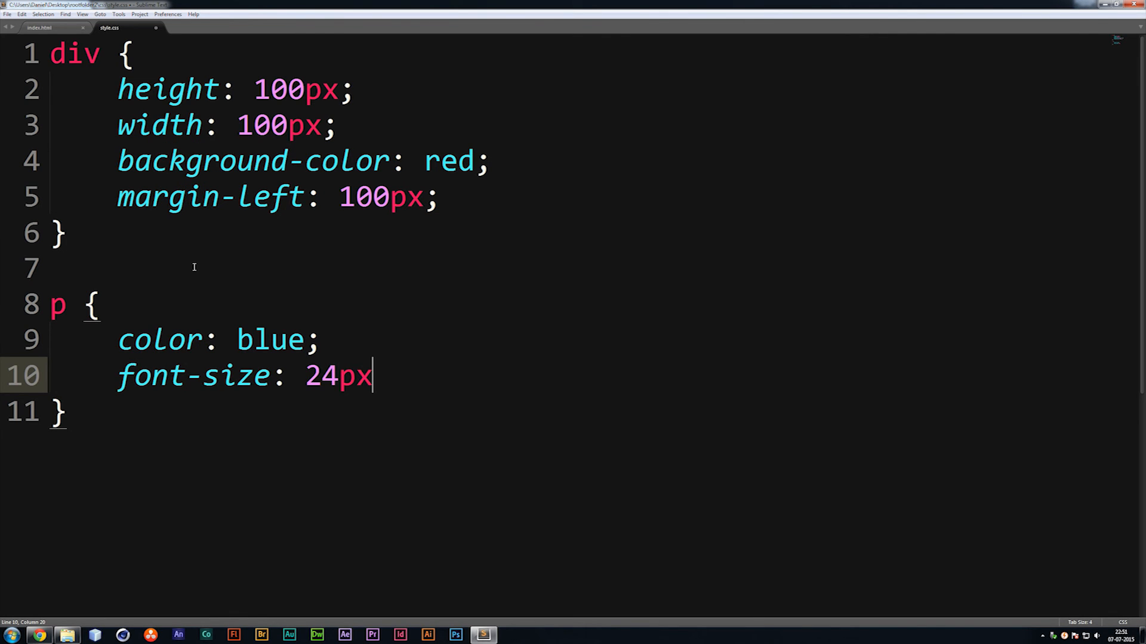
key(Backspace)
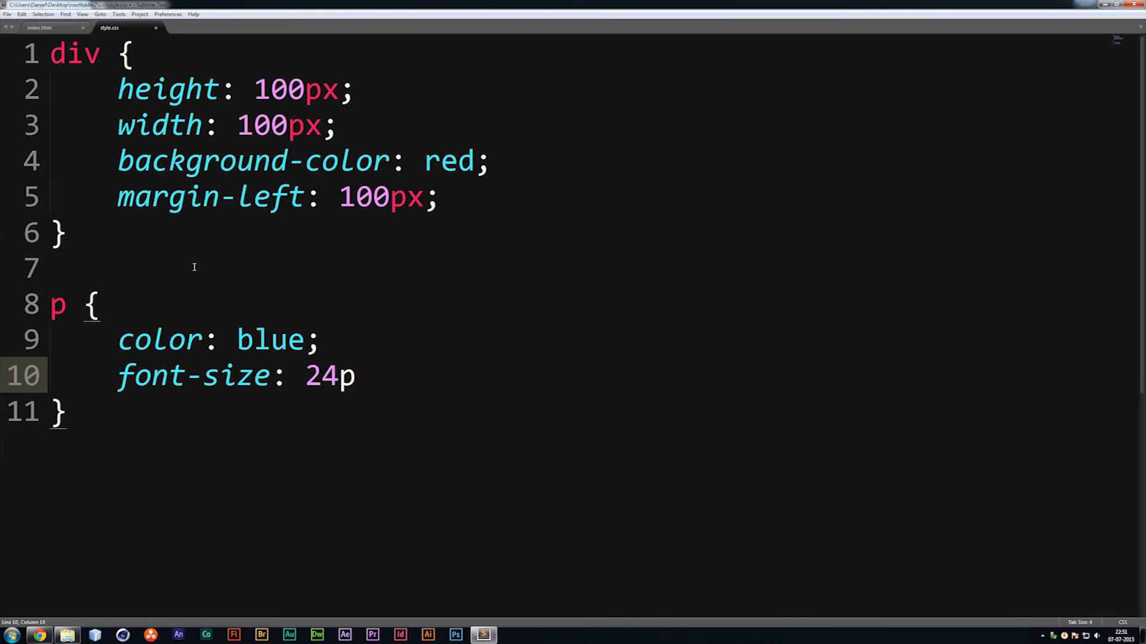
text(x;)
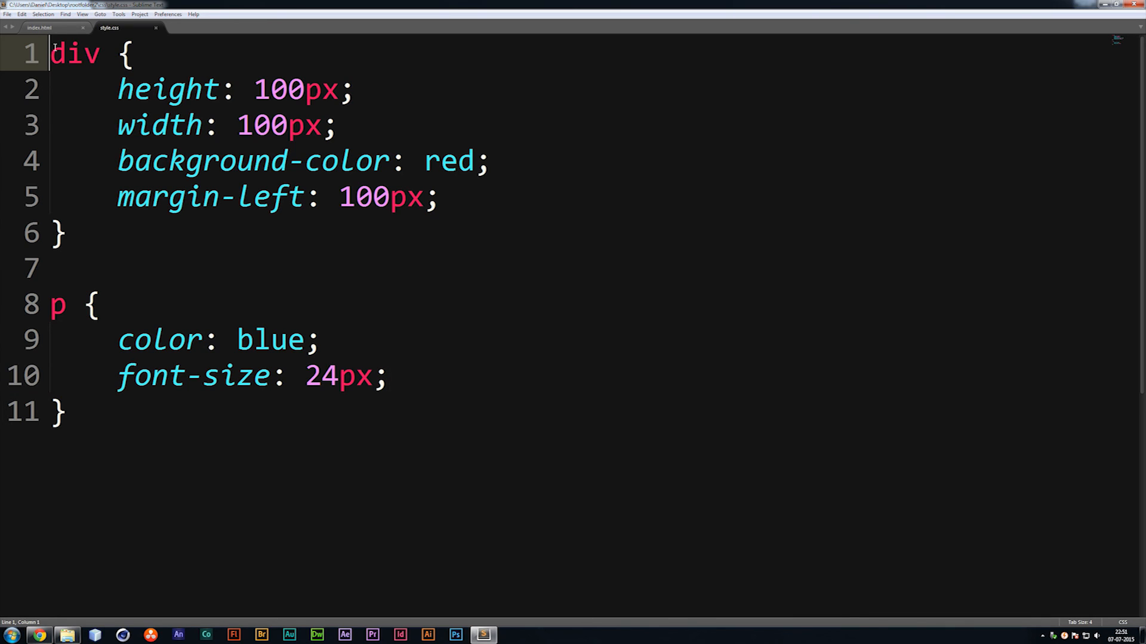
Step: Select the entire div rule block from its opening line through its closing brace
drag(51, 54, 65, 233)
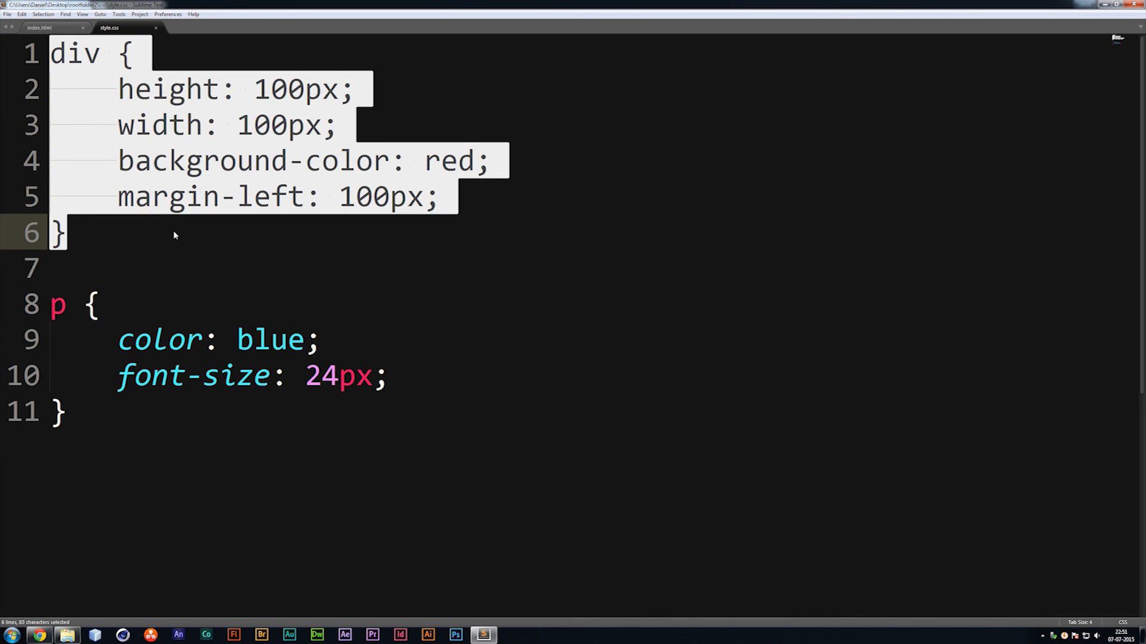